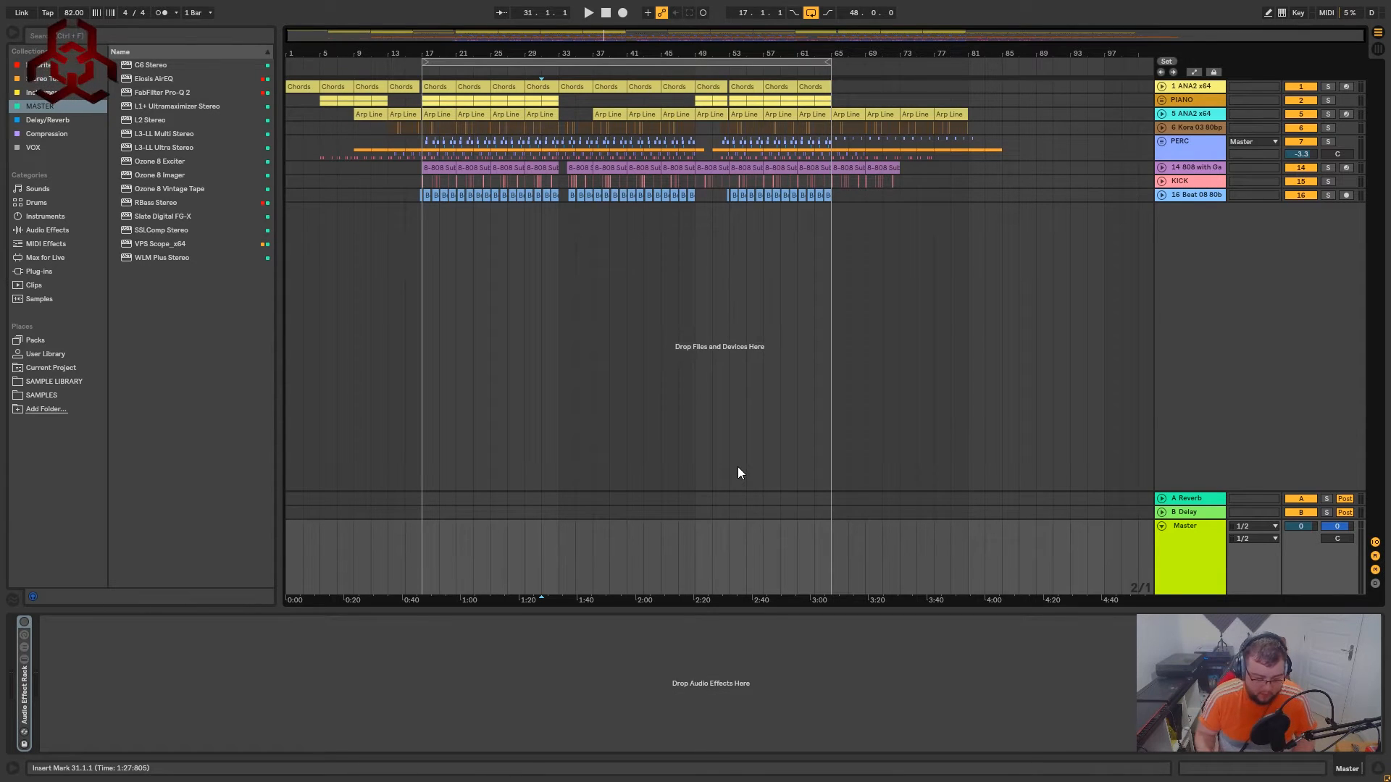
mouse_move(459, 216)
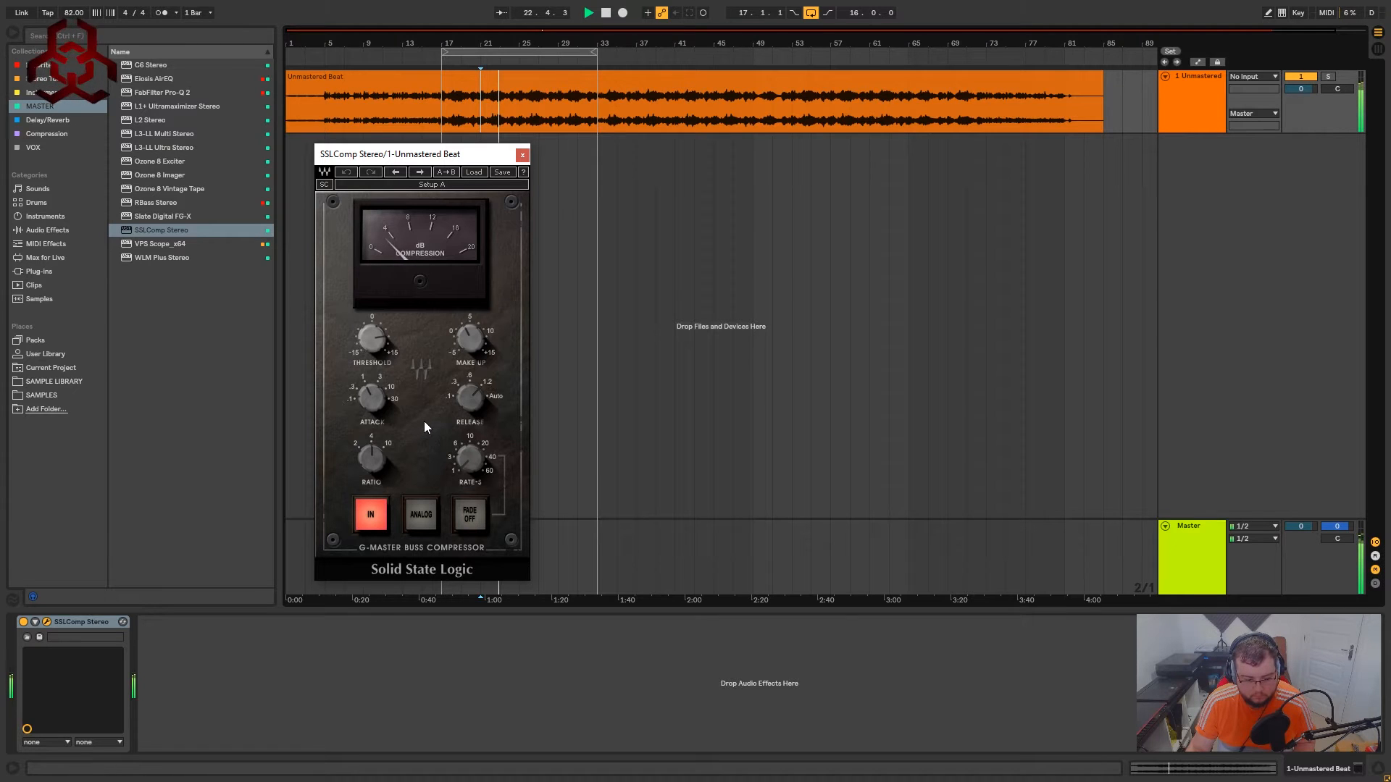
Adjust the SSL compressor's release and attack, set Make Up to 0, and lower the threshold
left_click_drag(471, 397, 471, 391)
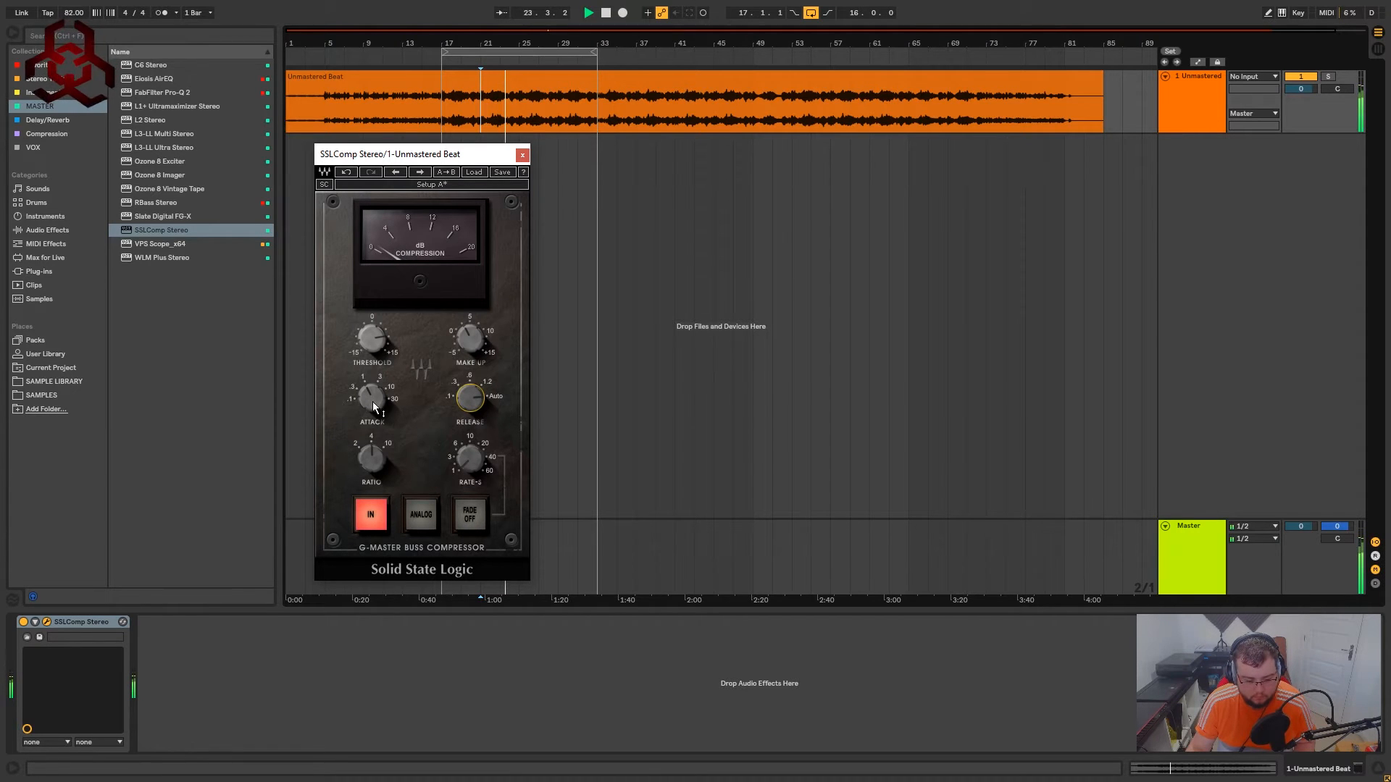
left_click(471, 339)
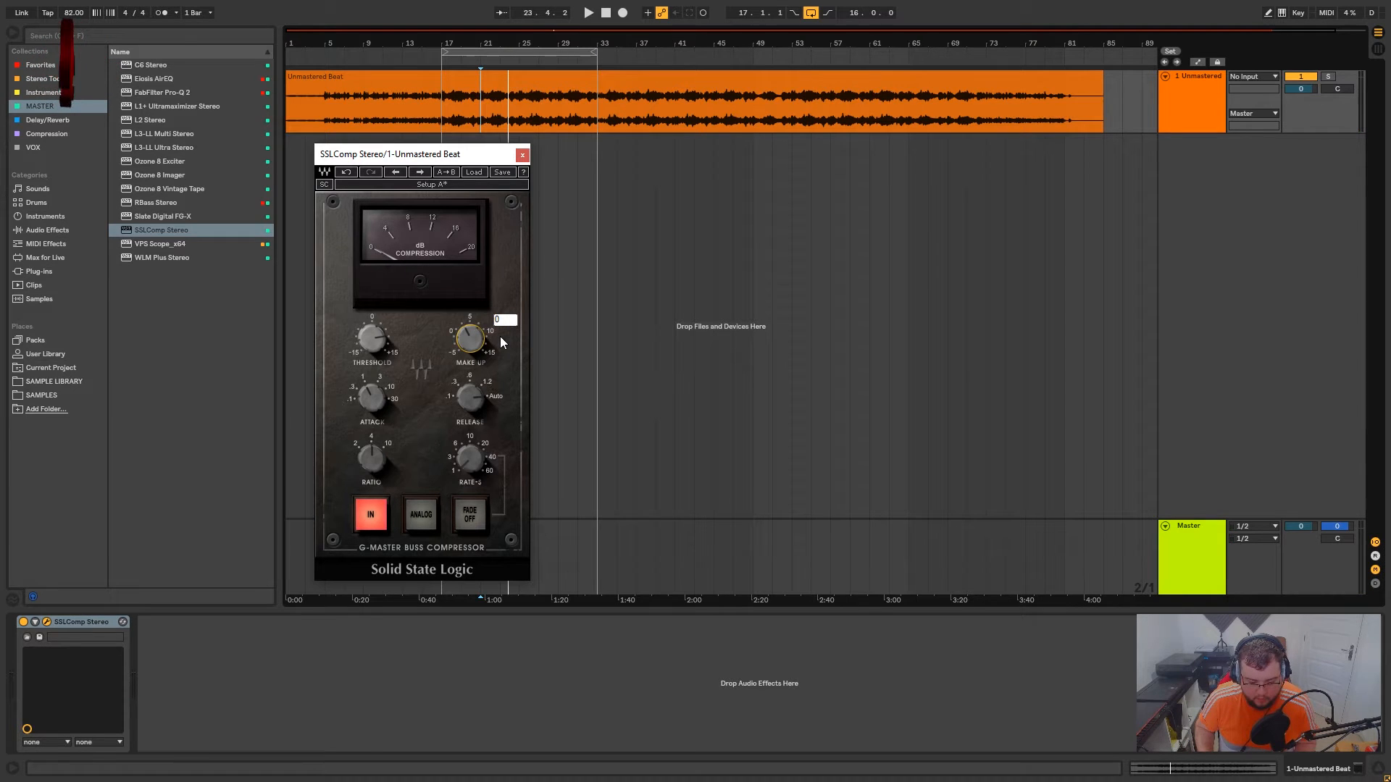
left_click(587, 12)
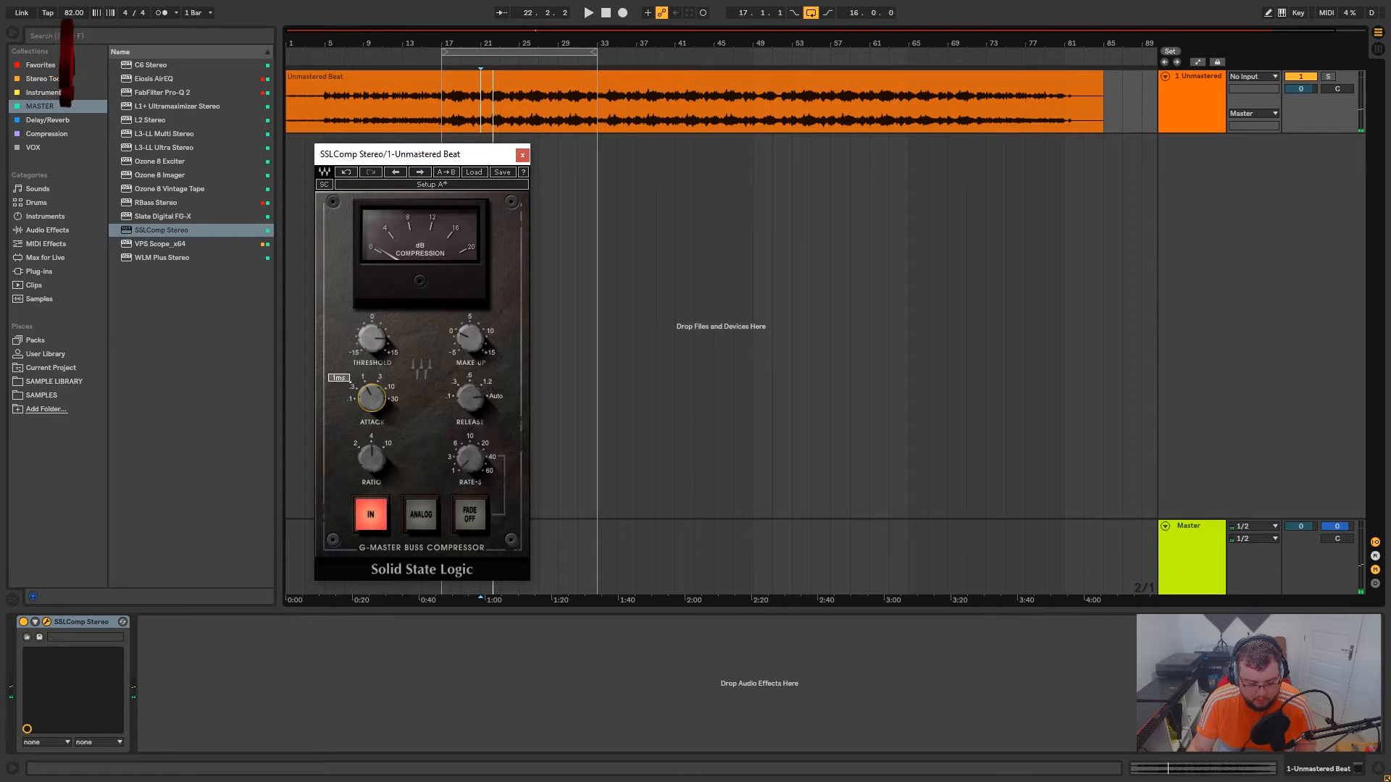
left_click(588, 12)
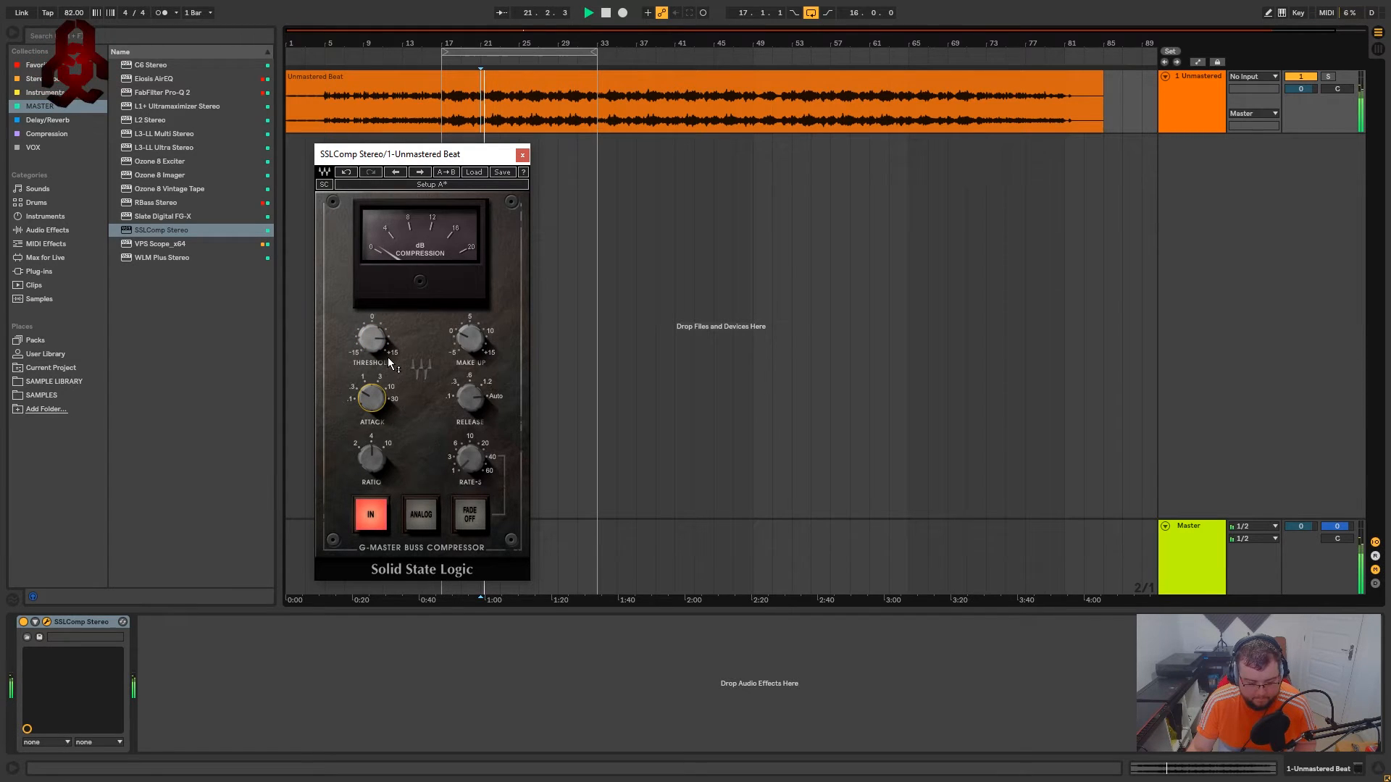
left_click_drag(372, 337, 376, 351)
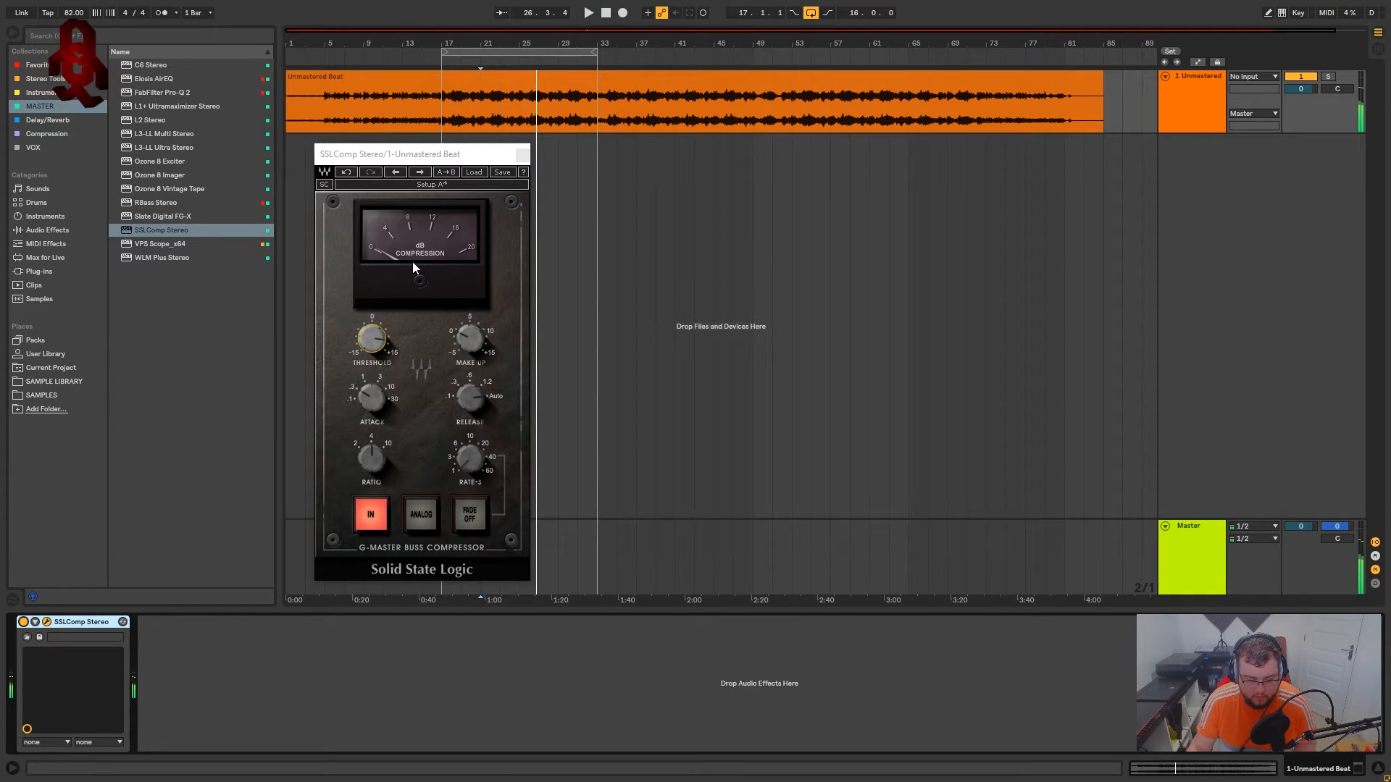
mouse_move(375, 246)
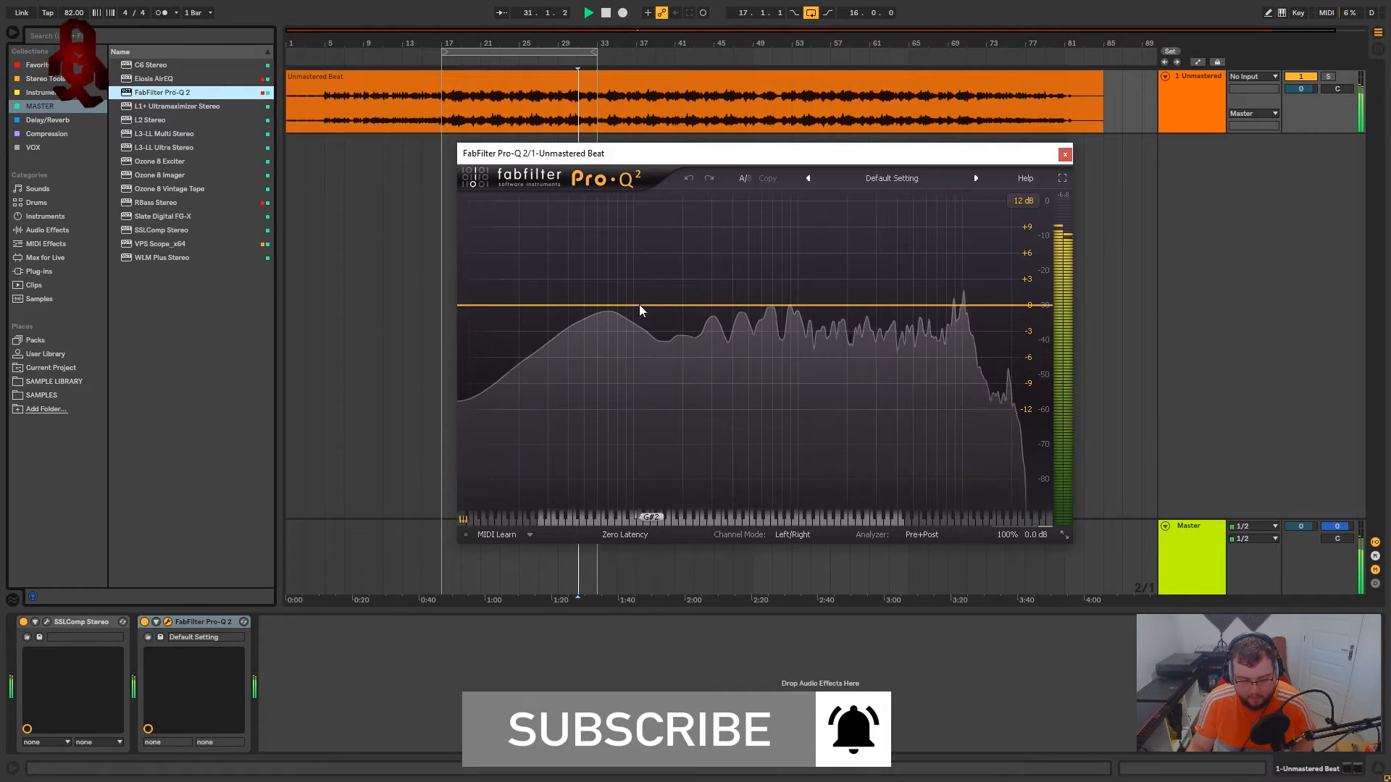
Switch Pro-Q 2 to Mid/Side channel mode and add a new band on the curve
left_click(791, 534)
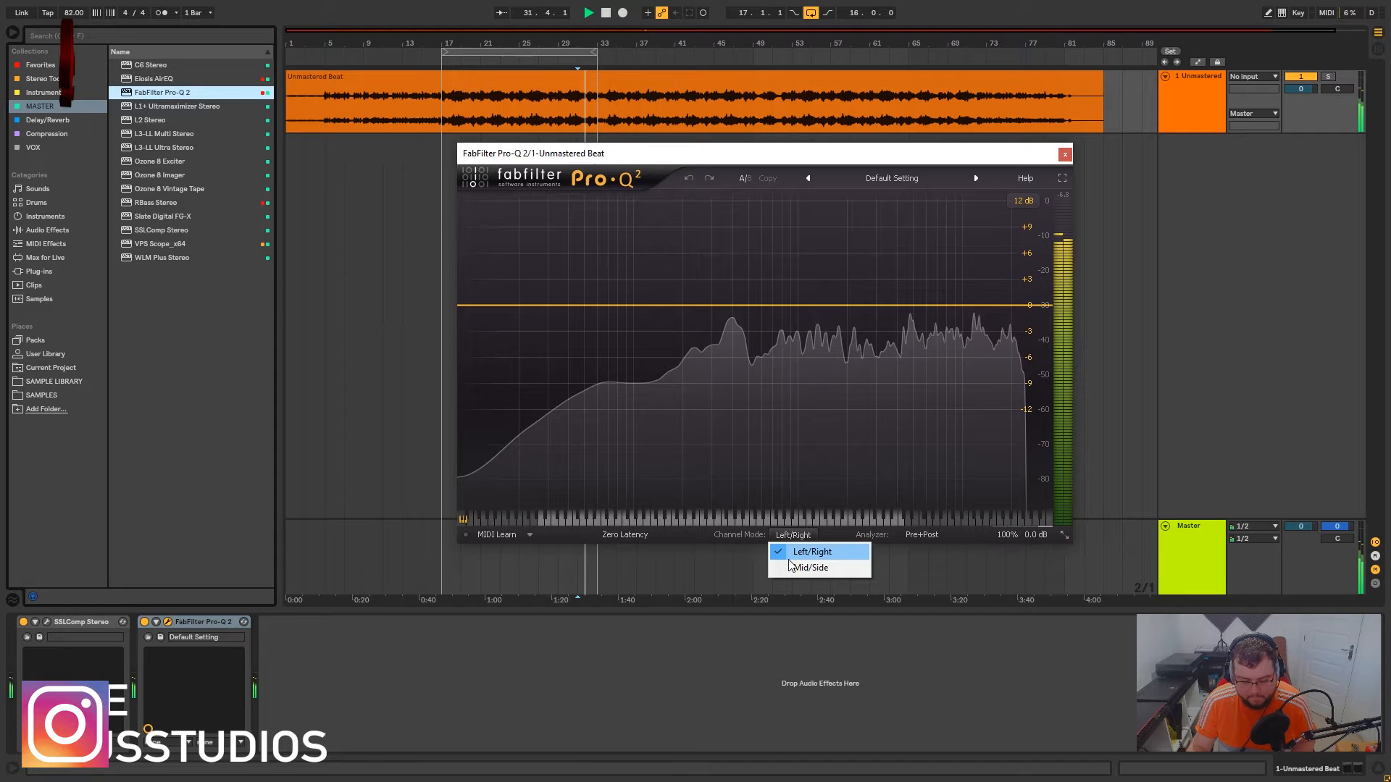
left_click(810, 568)
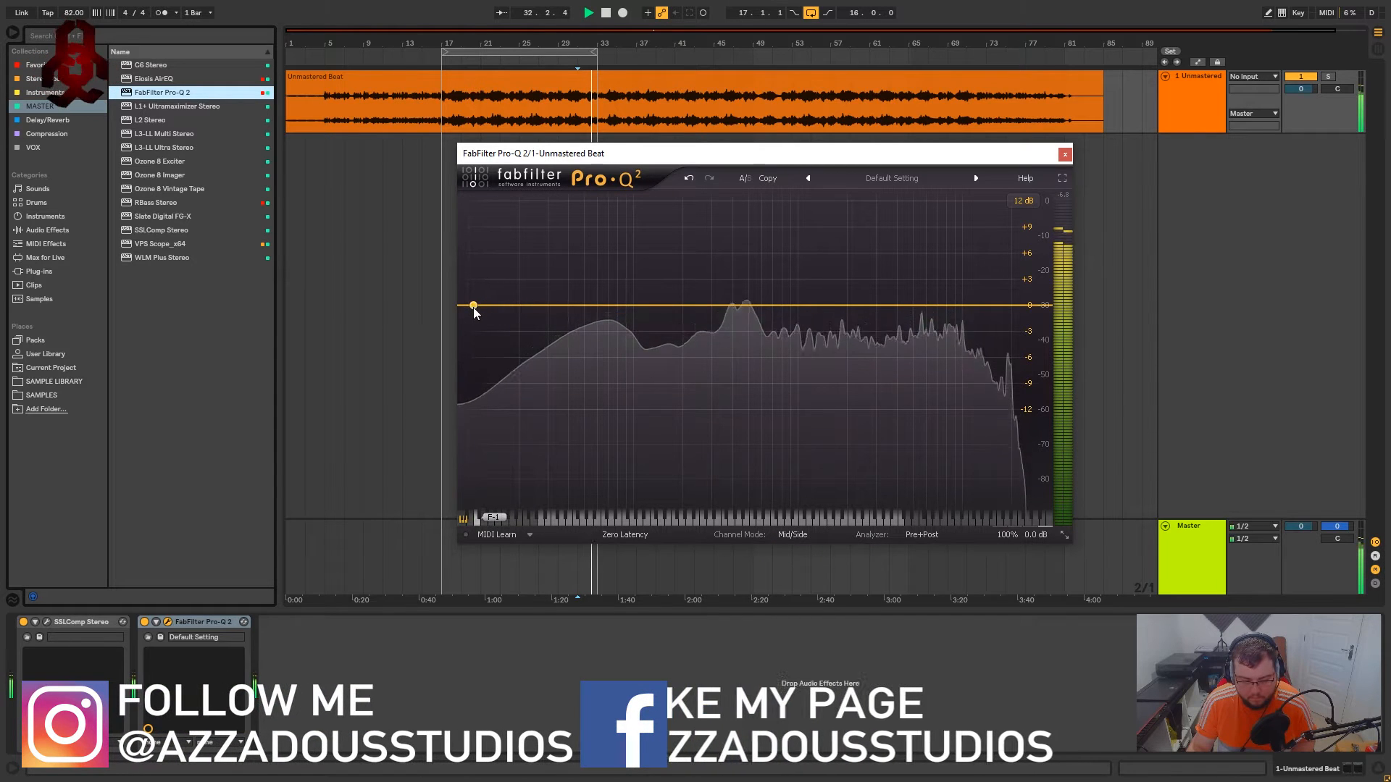
left_click(474, 305)
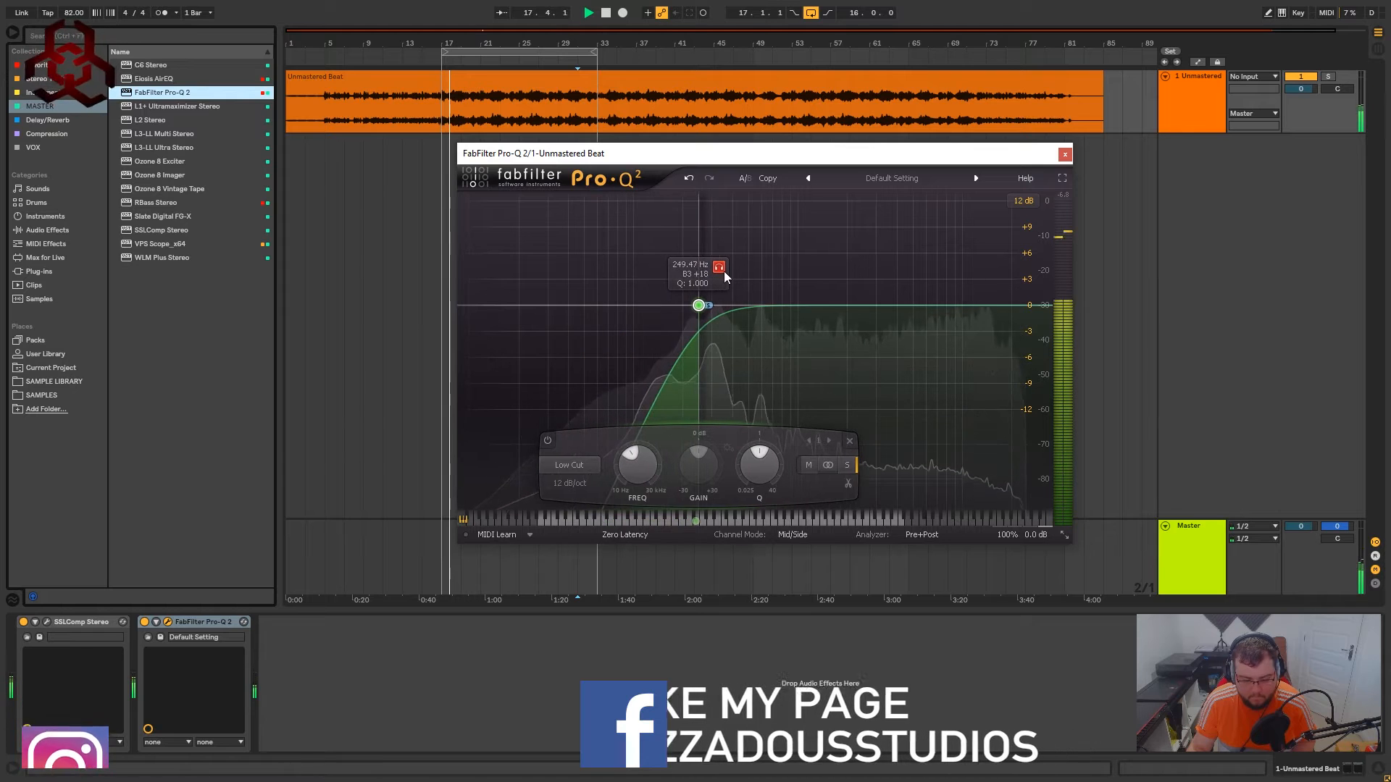
Settle the side-channel low cut near 212 Hz
left_click_drag(699, 305, 688, 305)
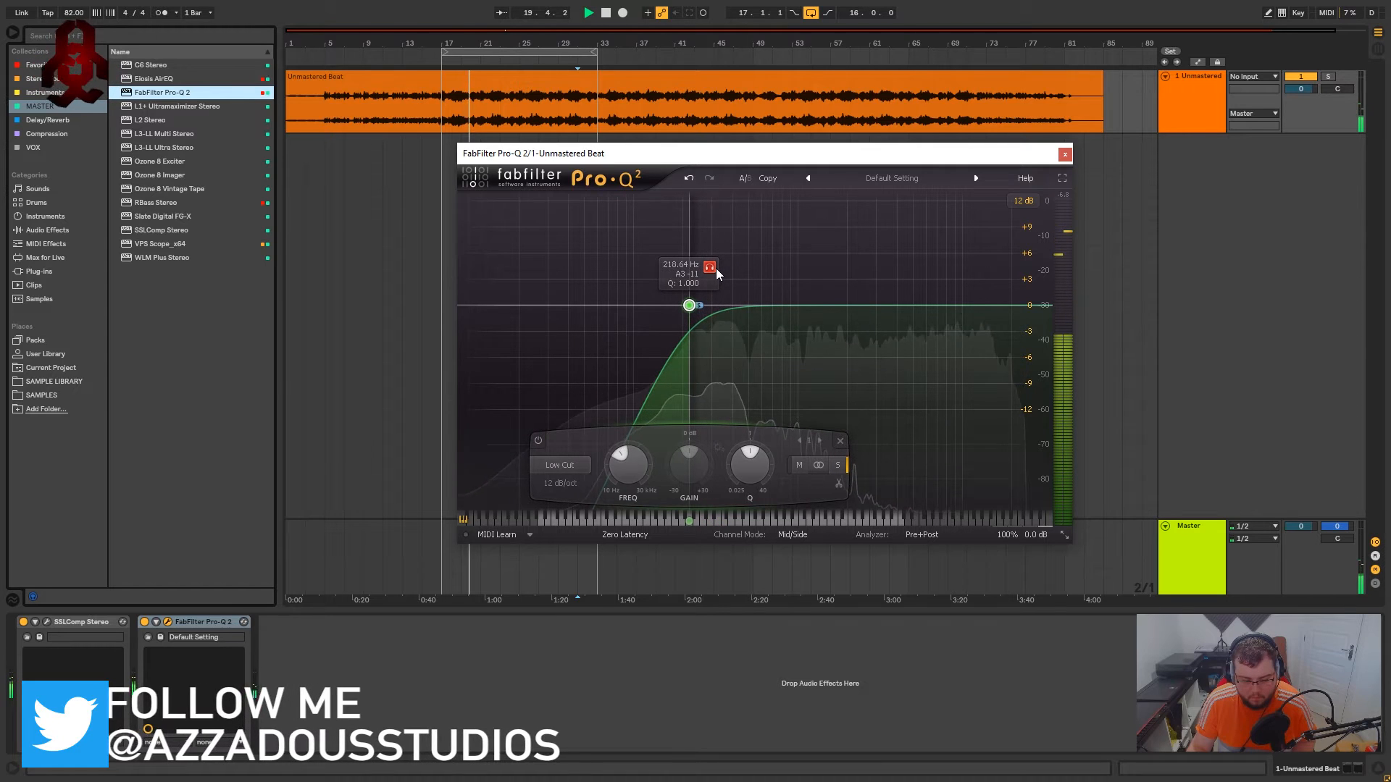
left_click_drag(688, 304, 684, 305)
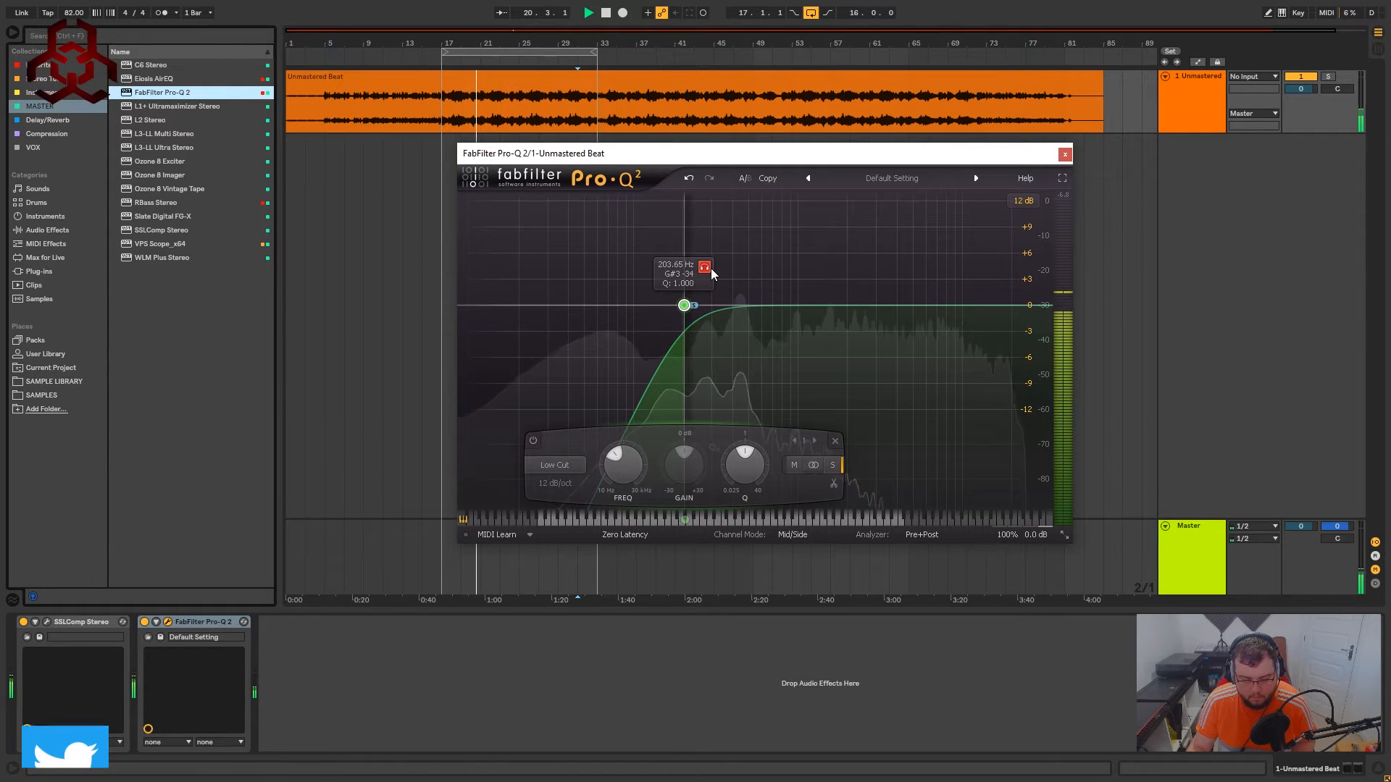
left_click_drag(683, 305, 687, 305)
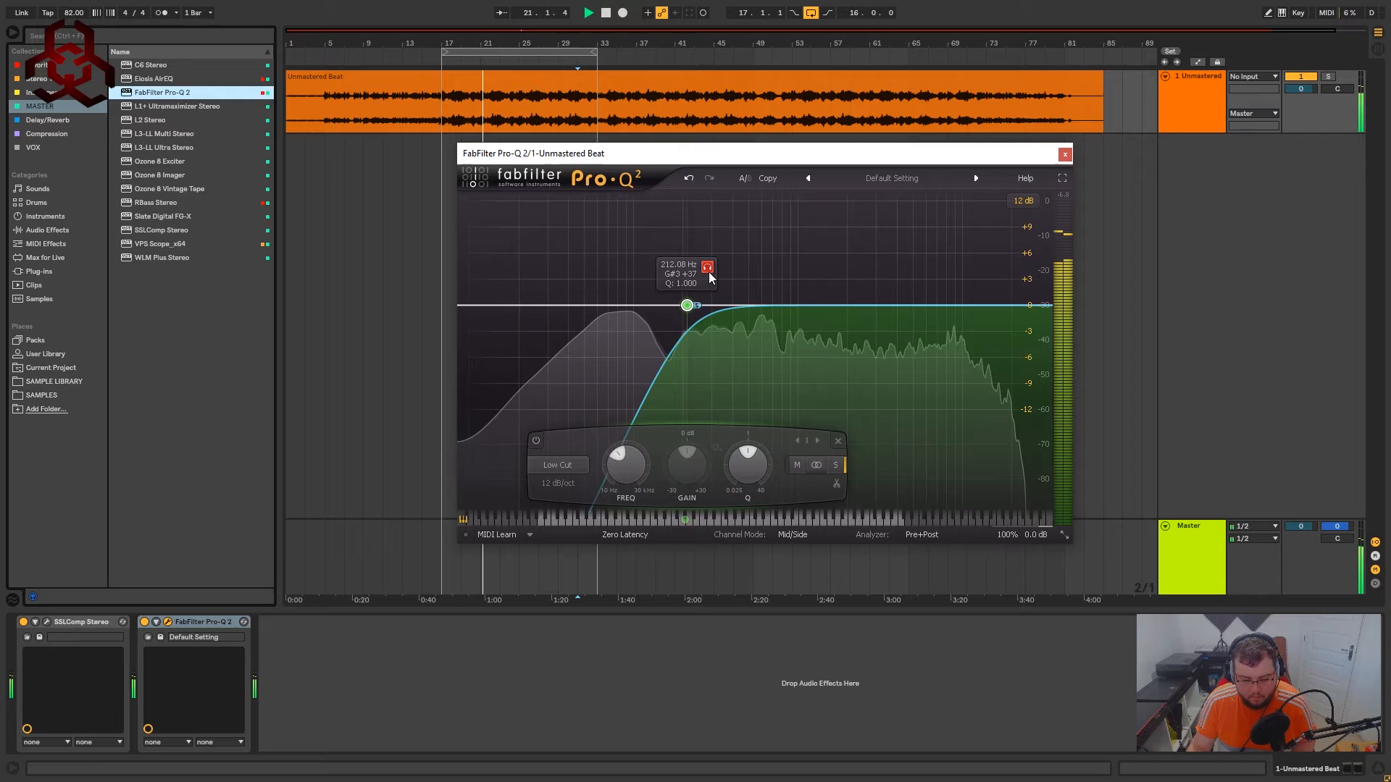
left_click_drag(687, 304, 692, 305)
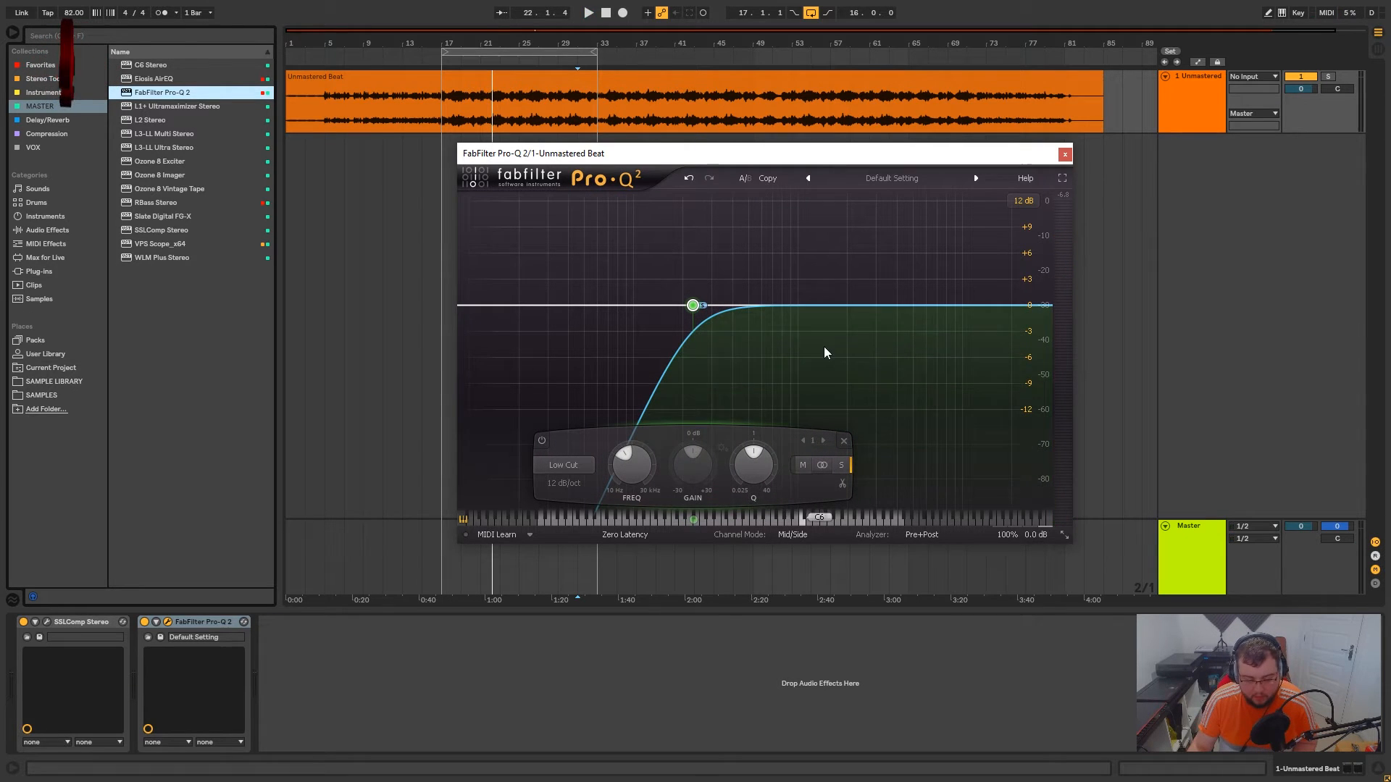
left_click(791, 534)
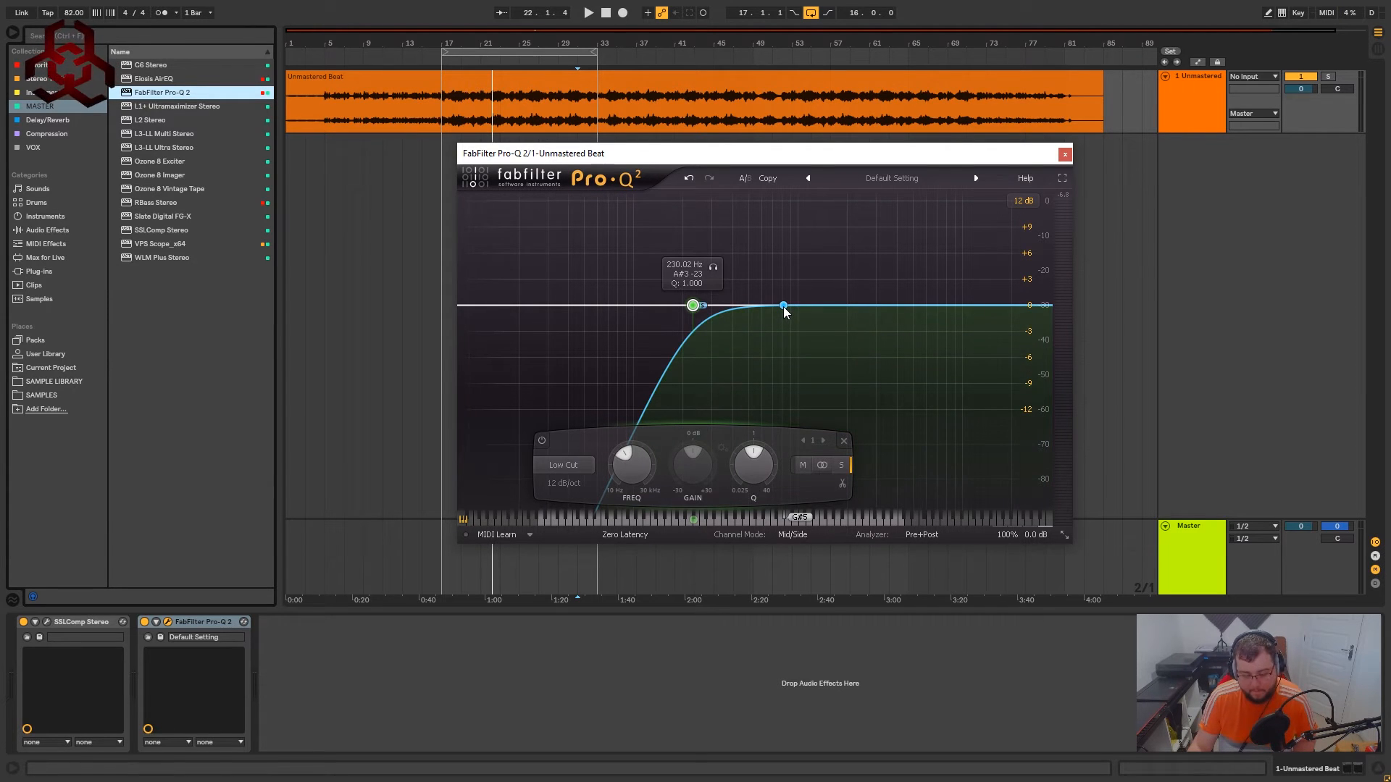
left_click(587, 13)
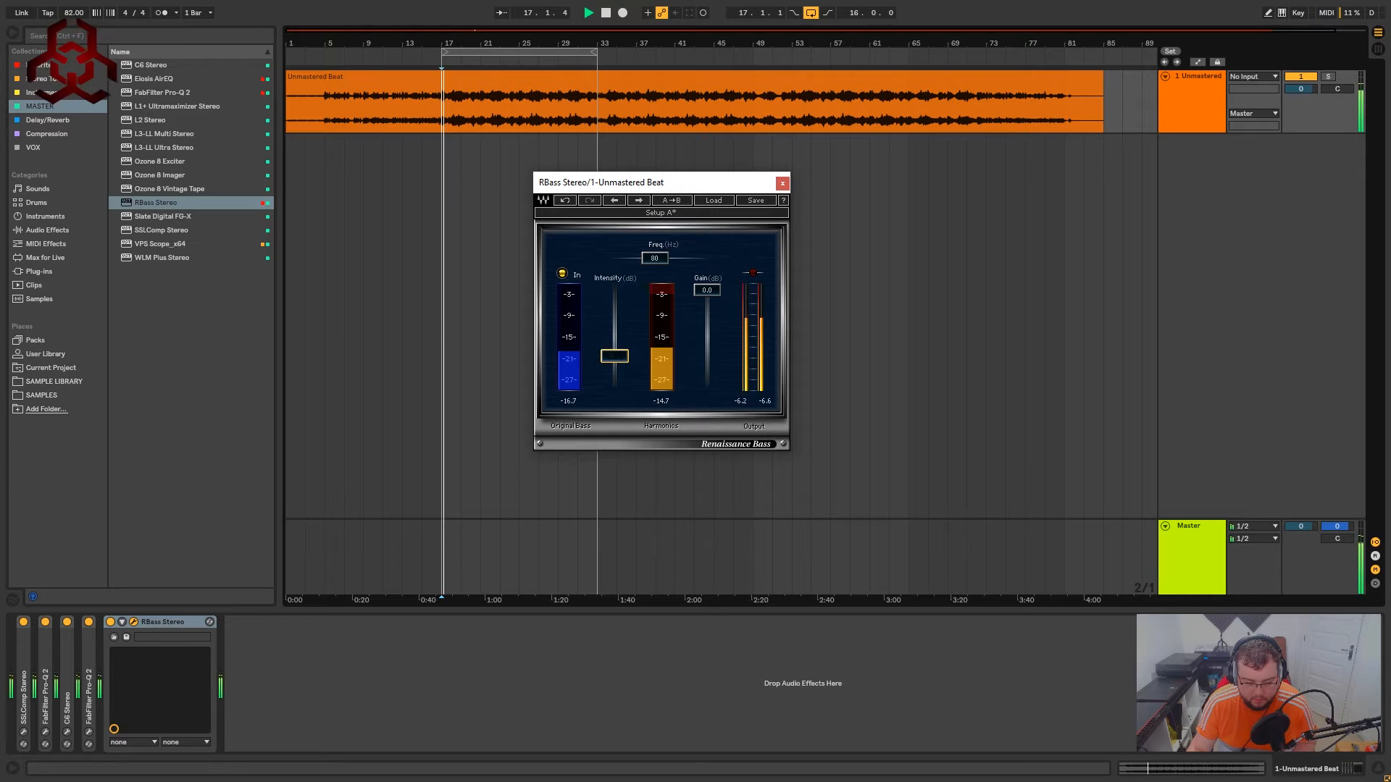
Set RBass frequency to 65 Hz and fine-tune its harmonics intensity
left_click_drag(613, 355, 613, 333)
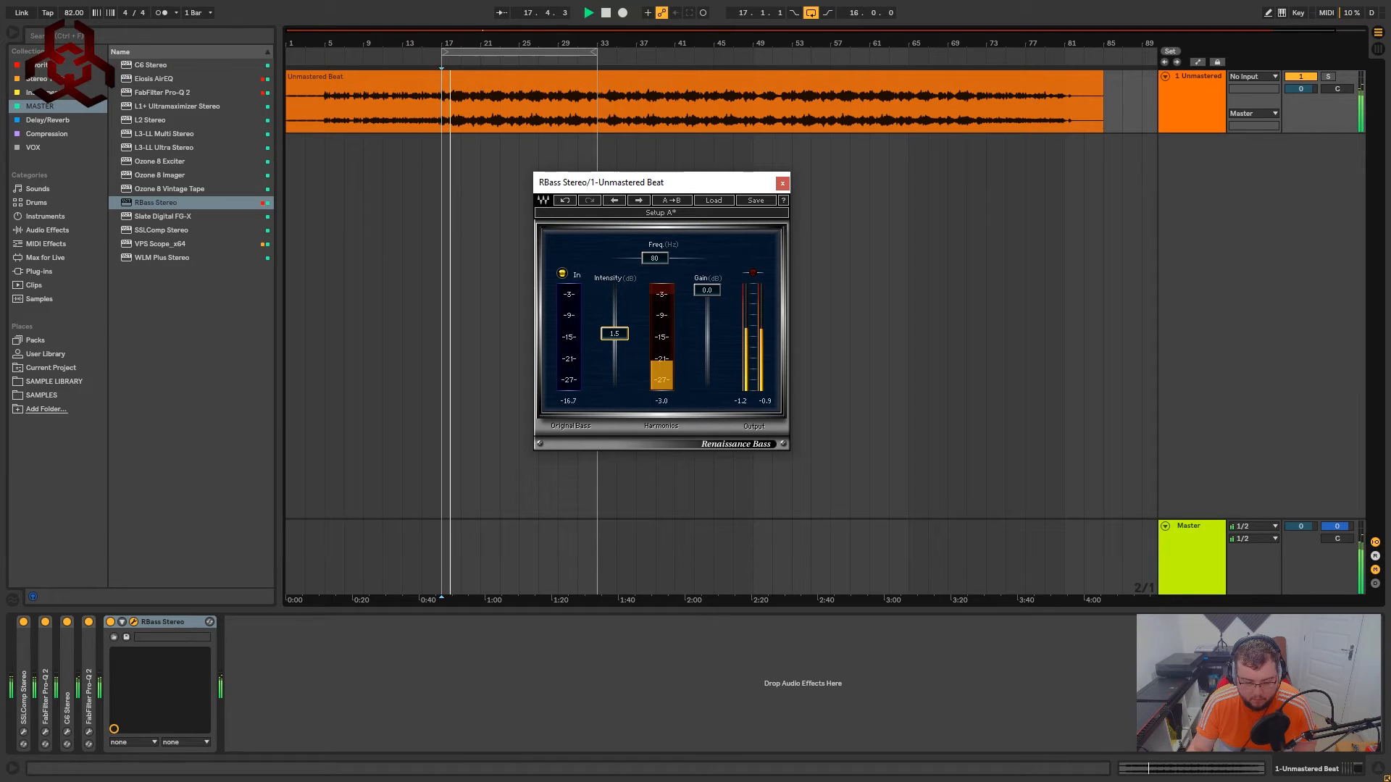
left_click_drag(614, 333, 614, 320)
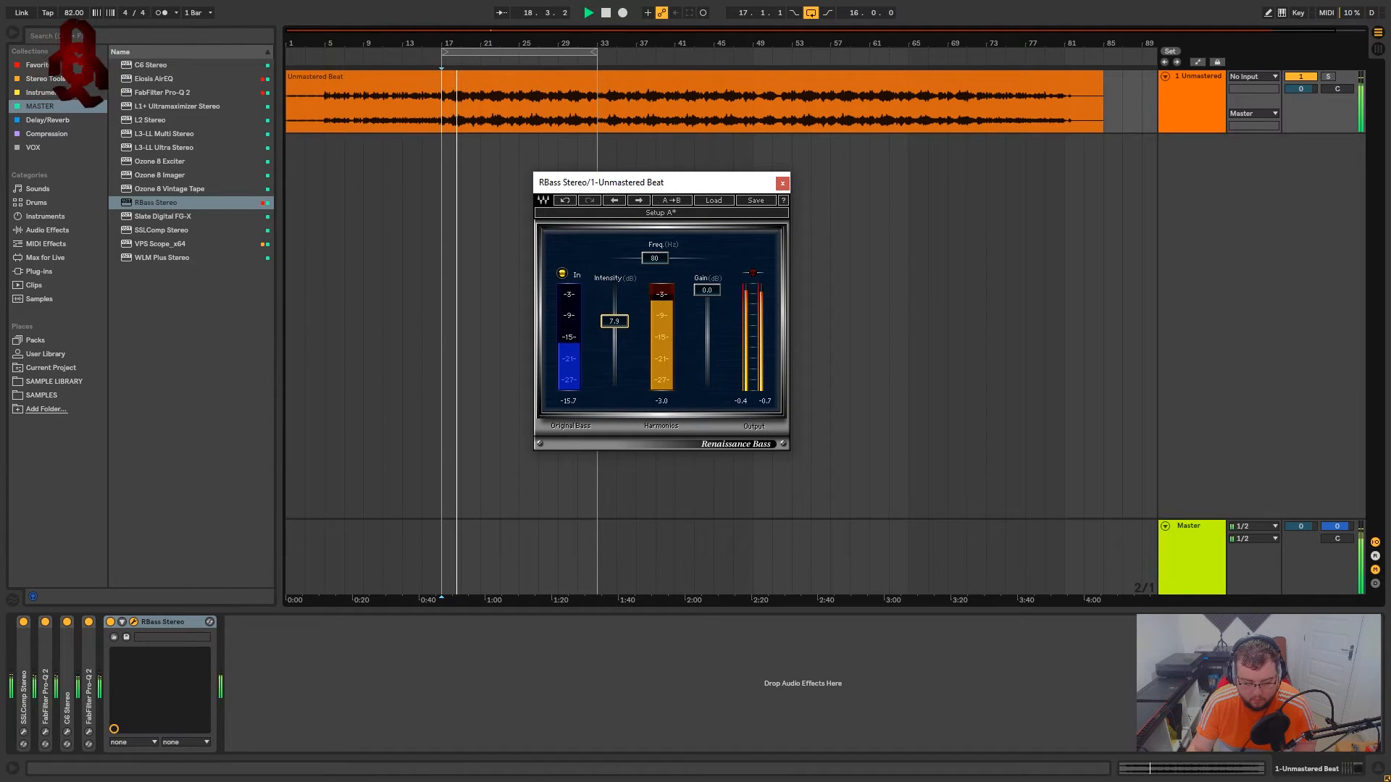
left_click_drag(614, 321, 614, 318)
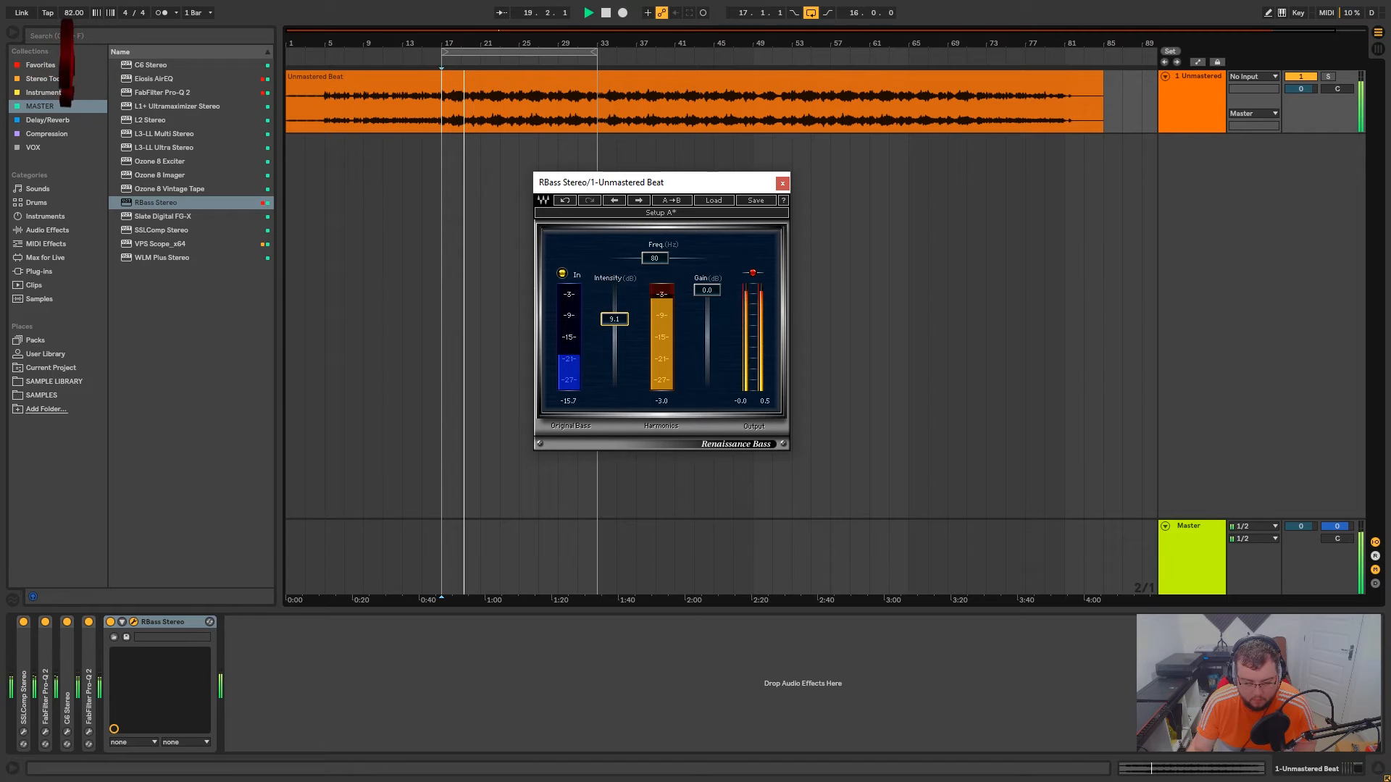
left_click_drag(613, 319, 613, 347)
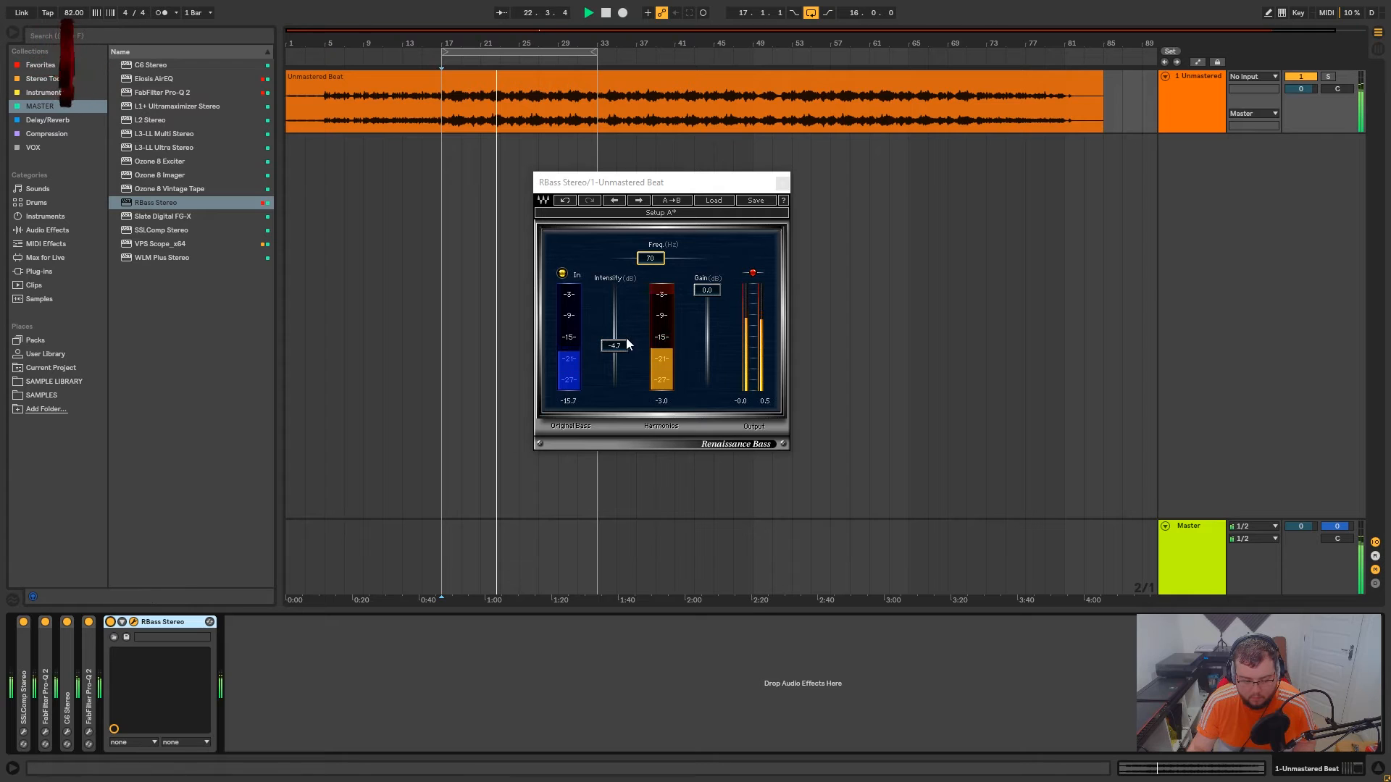
left_click_drag(613, 345, 614, 340)
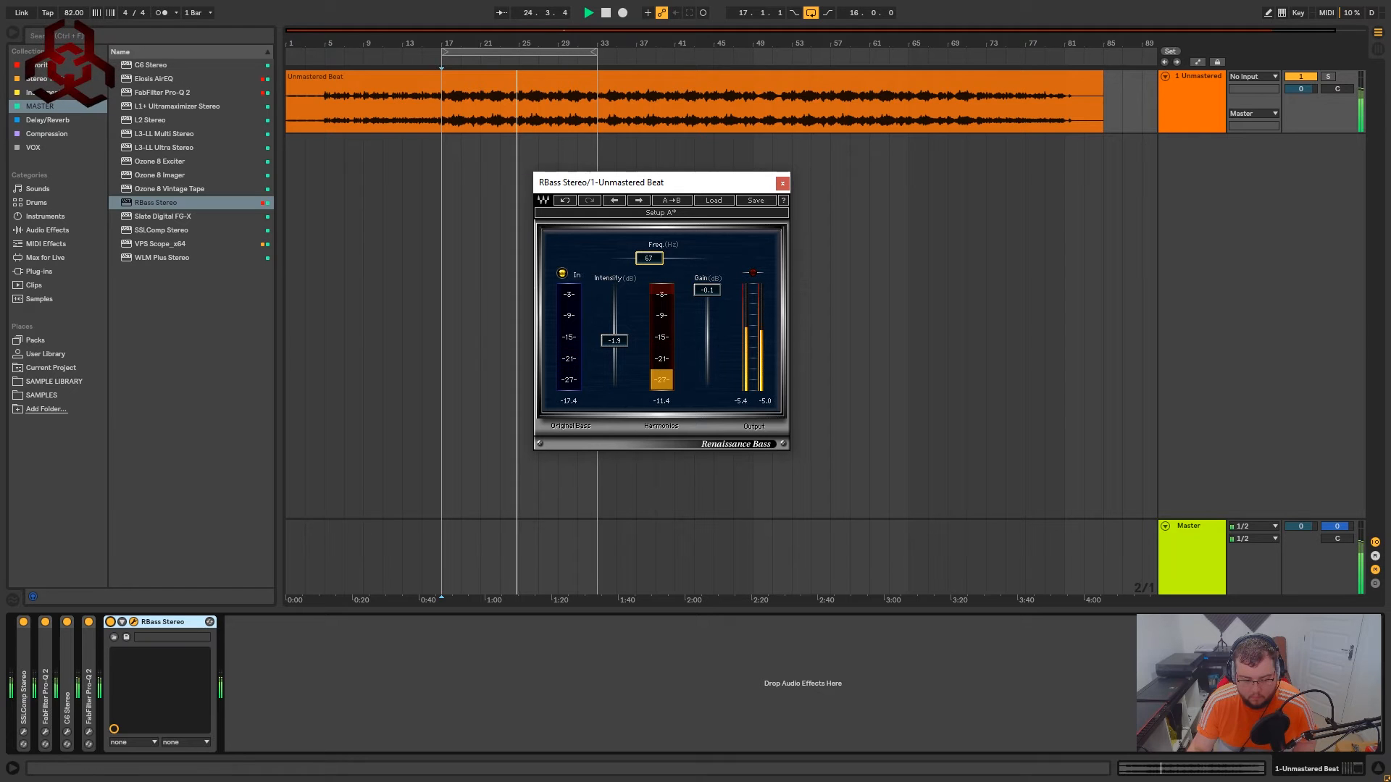
left_click_drag(614, 339, 614, 344)
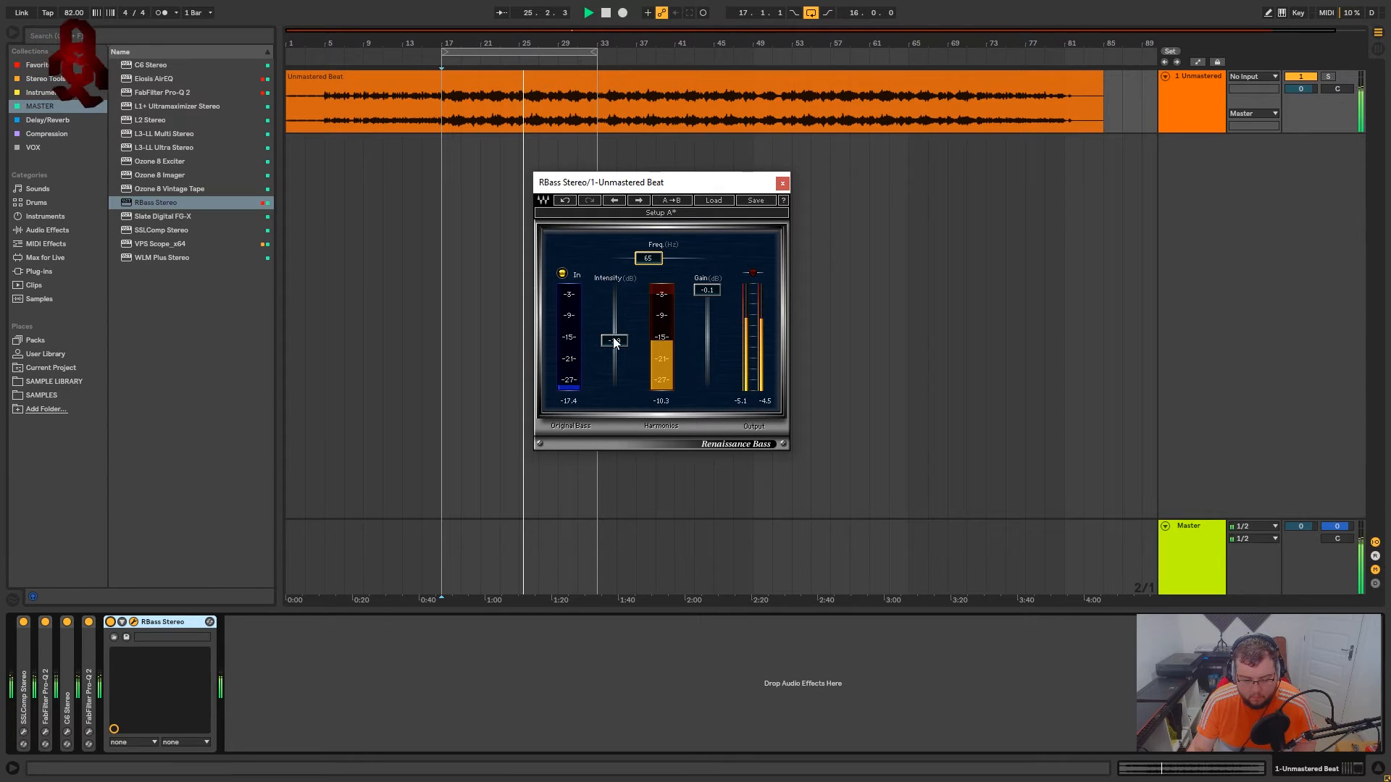
left_click_drag(614, 344, 614, 344)
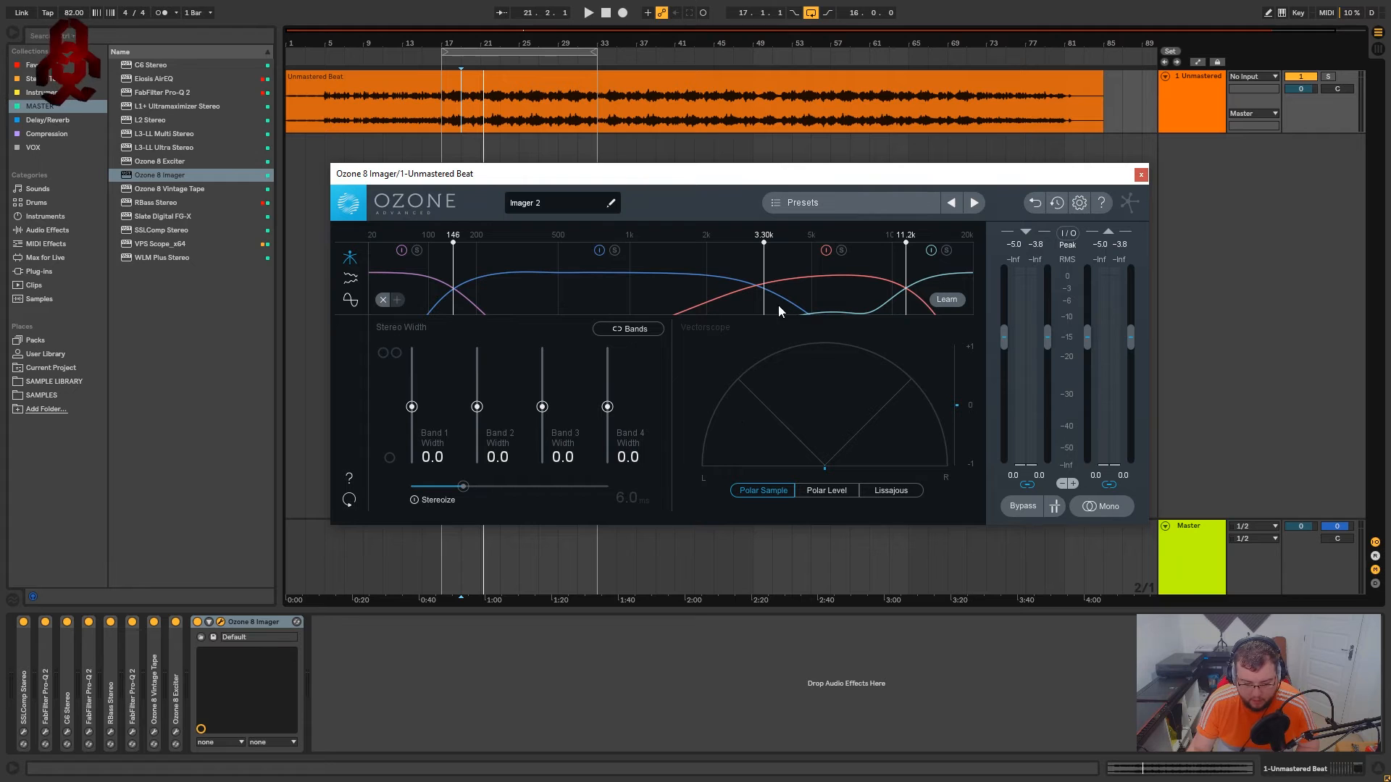
mouse_move(760, 254)
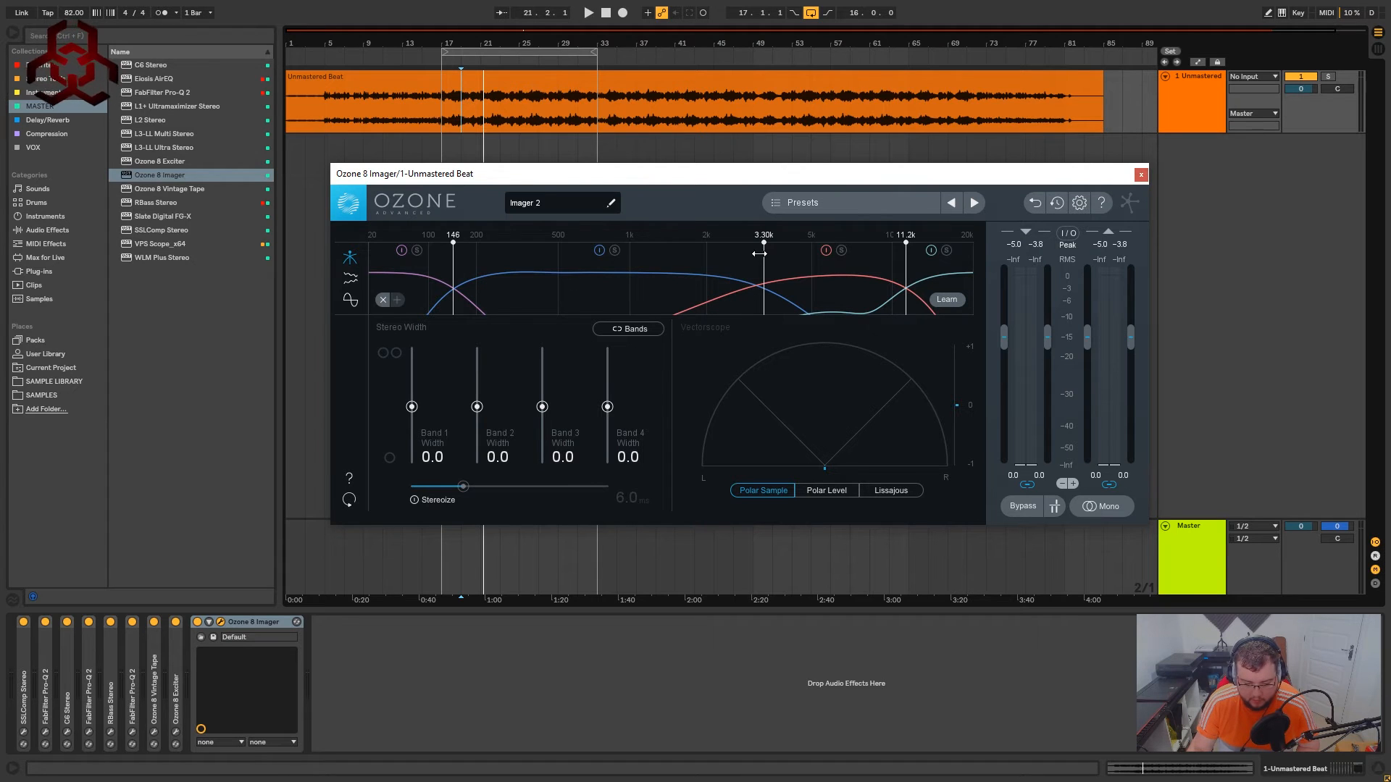
Move Ozone Imager's upper-mid crossover to about 2.70 kHz while auditioning the beat
left_click_drag(761, 277, 739, 277)
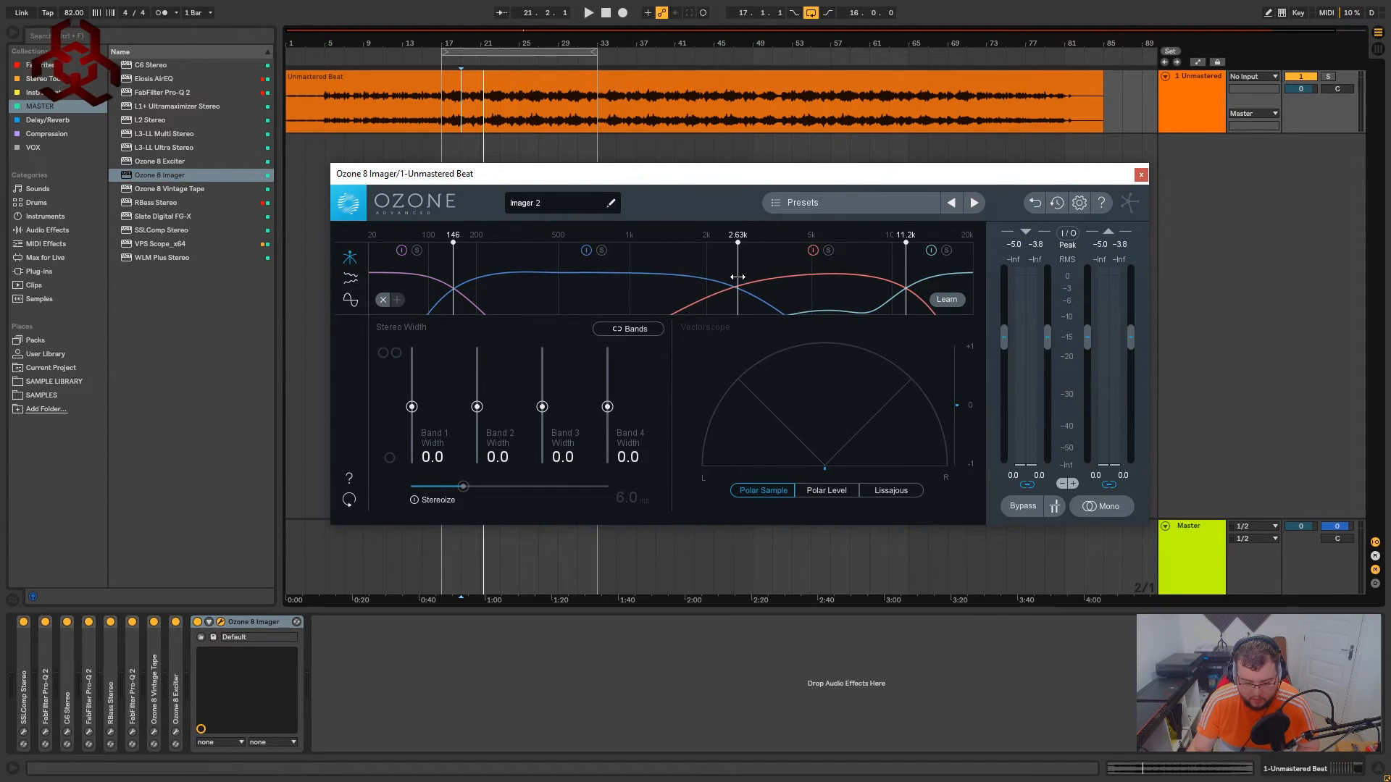
left_click(589, 12)
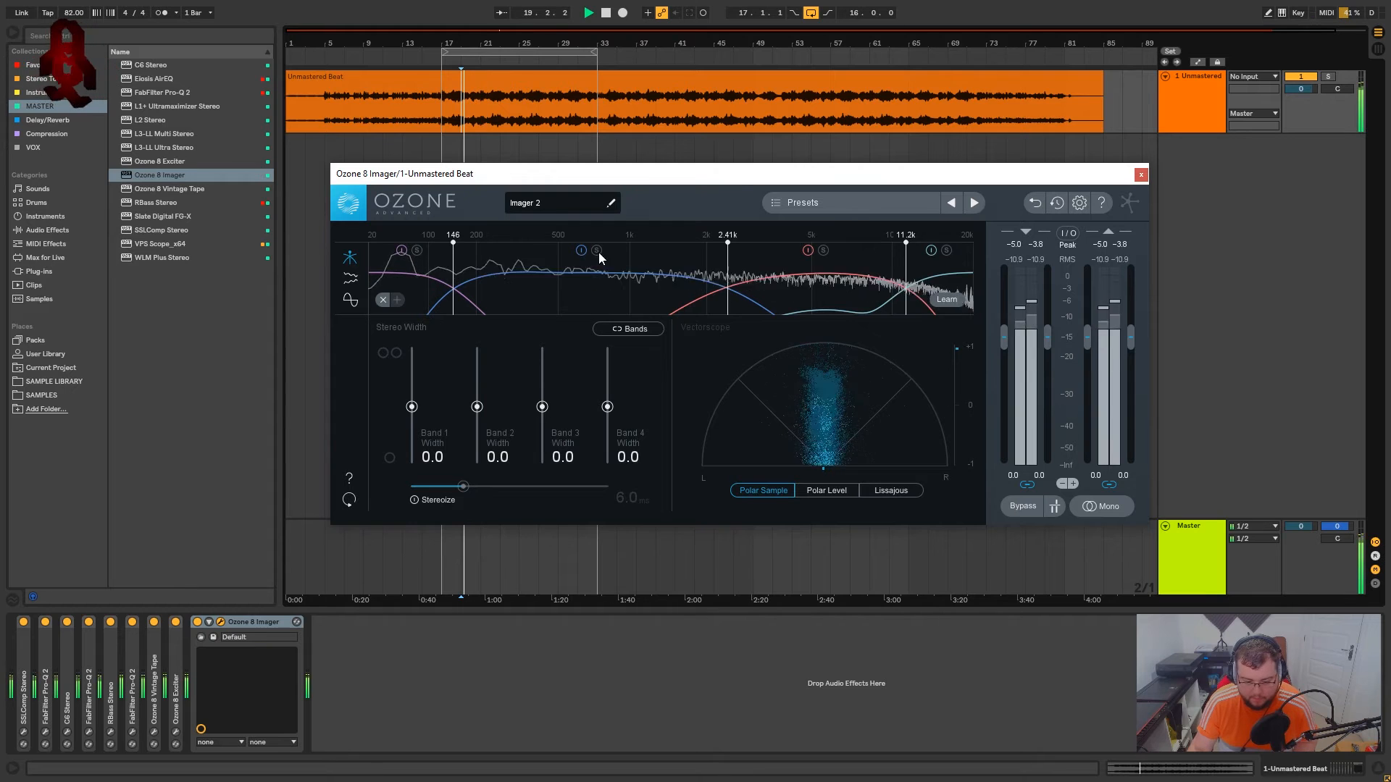
left_click_drag(728, 266, 735, 266)
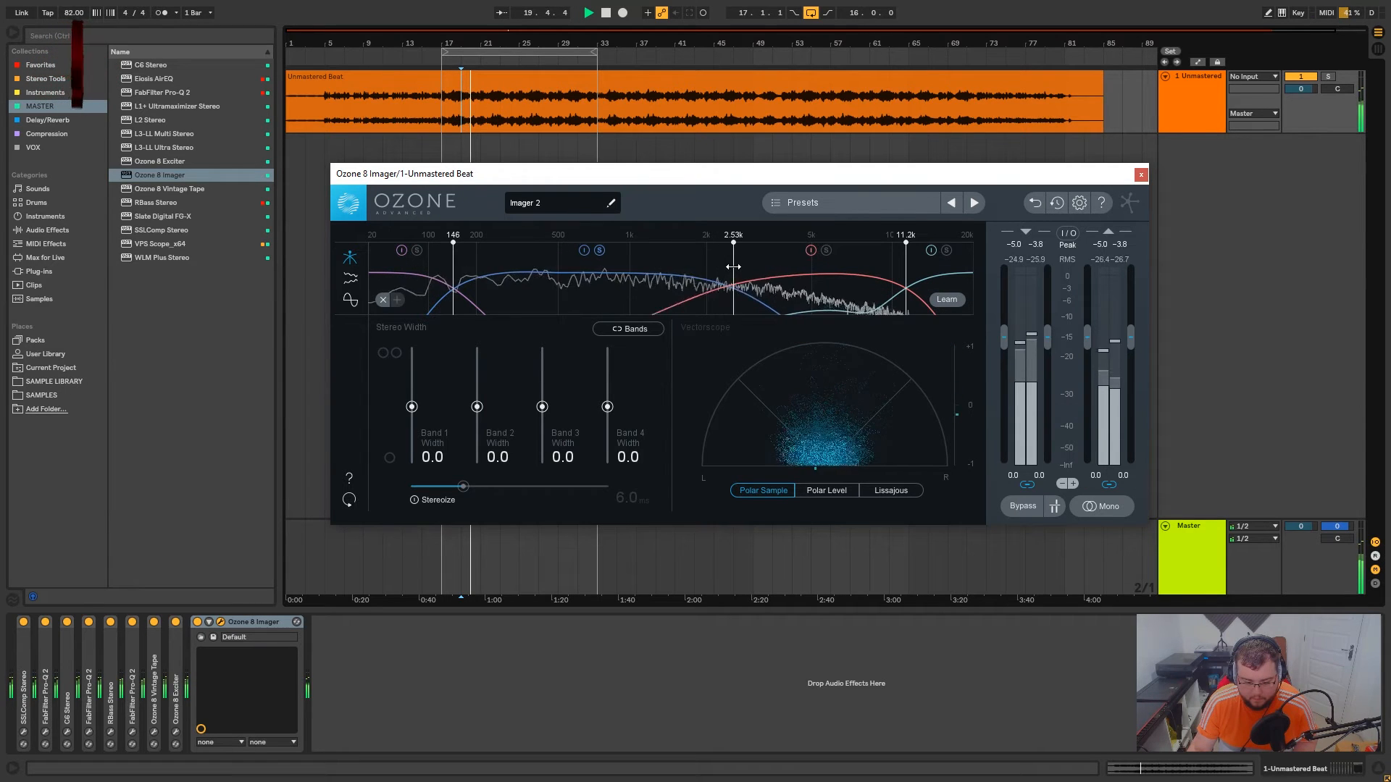
left_click_drag(734, 267, 748, 267)
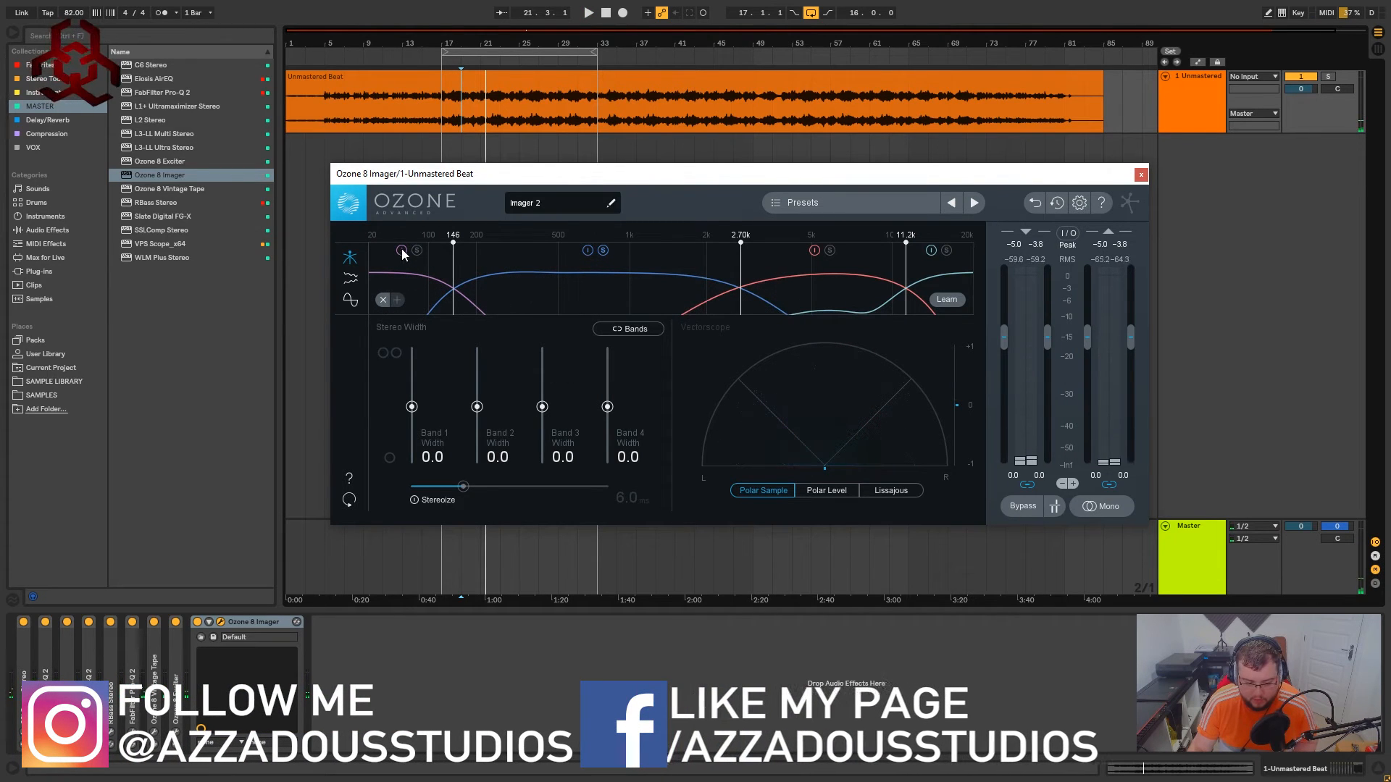
left_click(588, 13)
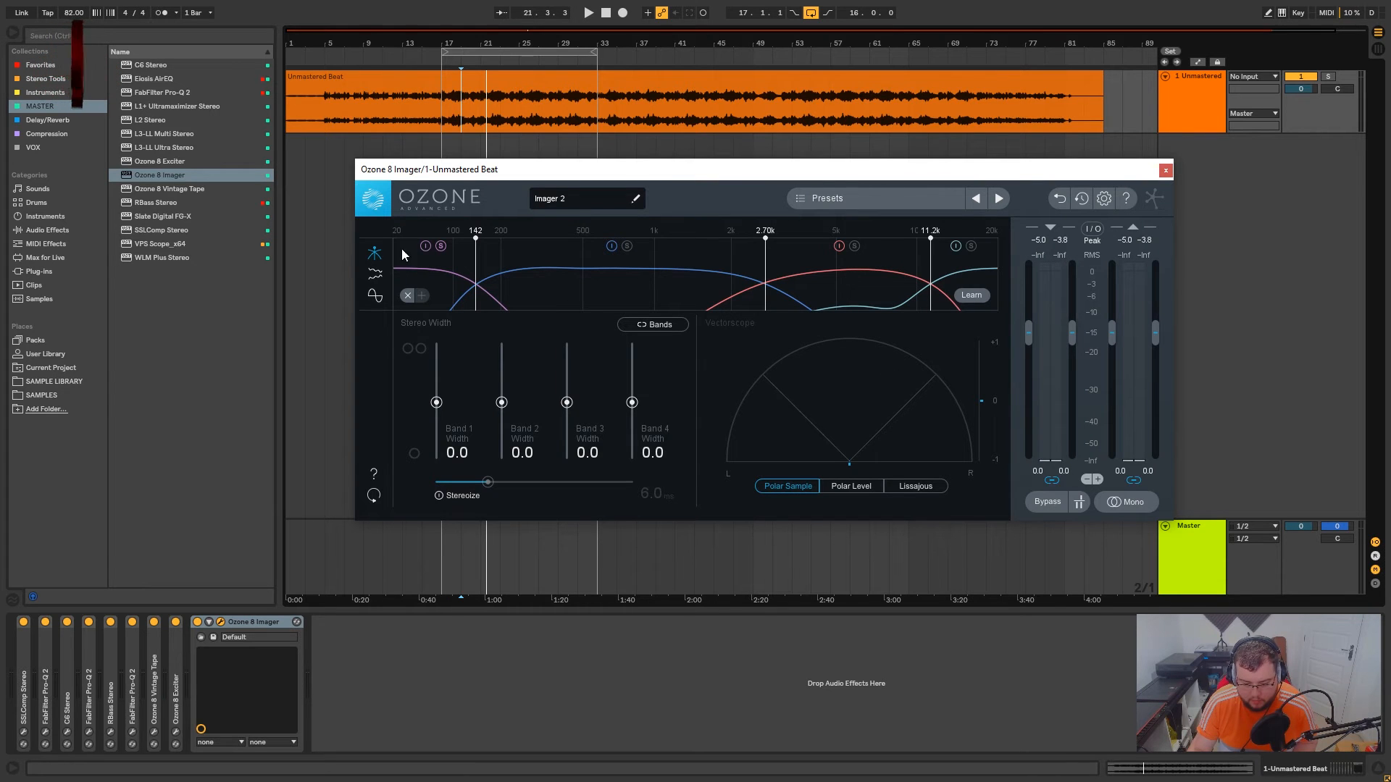
mouse_move(969, 277)
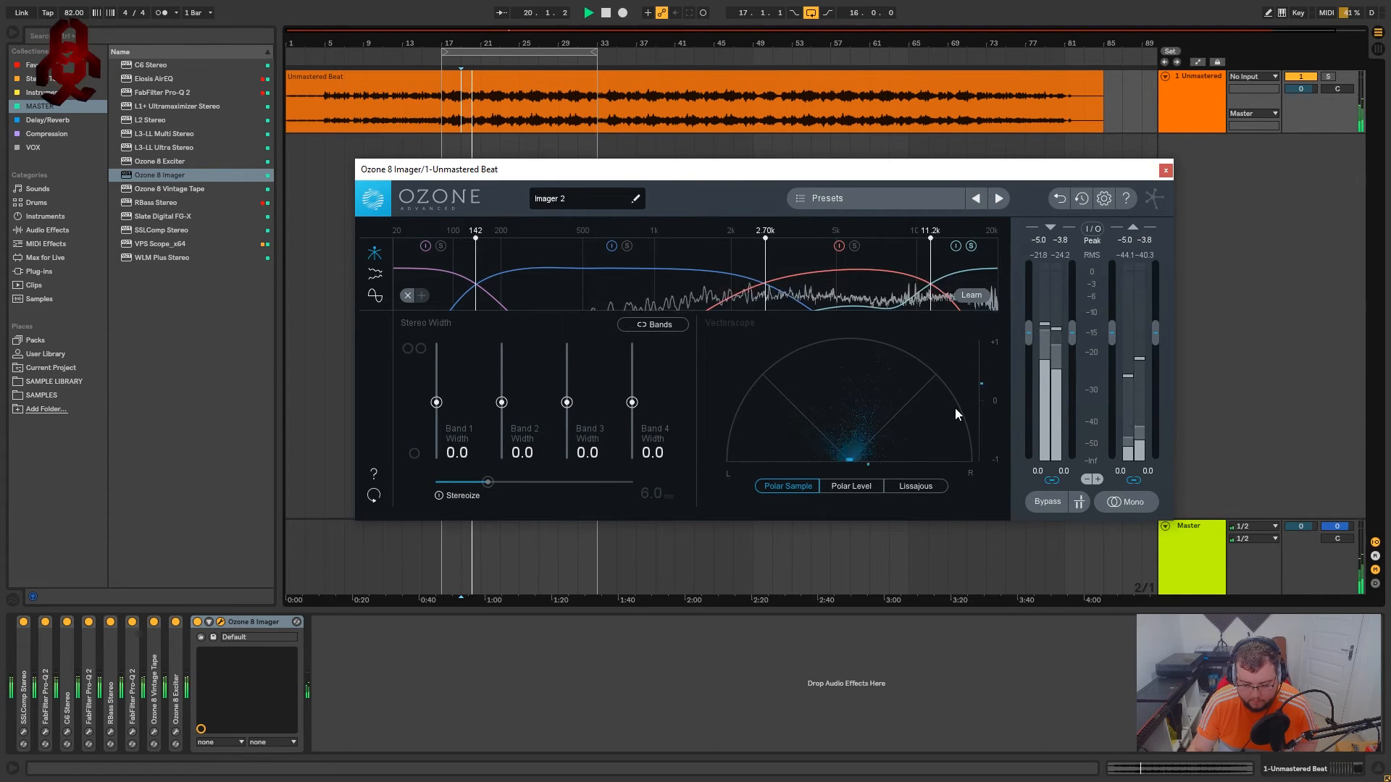
Narrow Ozone Imager band 4 width to -16.5 and toggle band 3 solo
left_click_drag(632, 402, 632, 417)
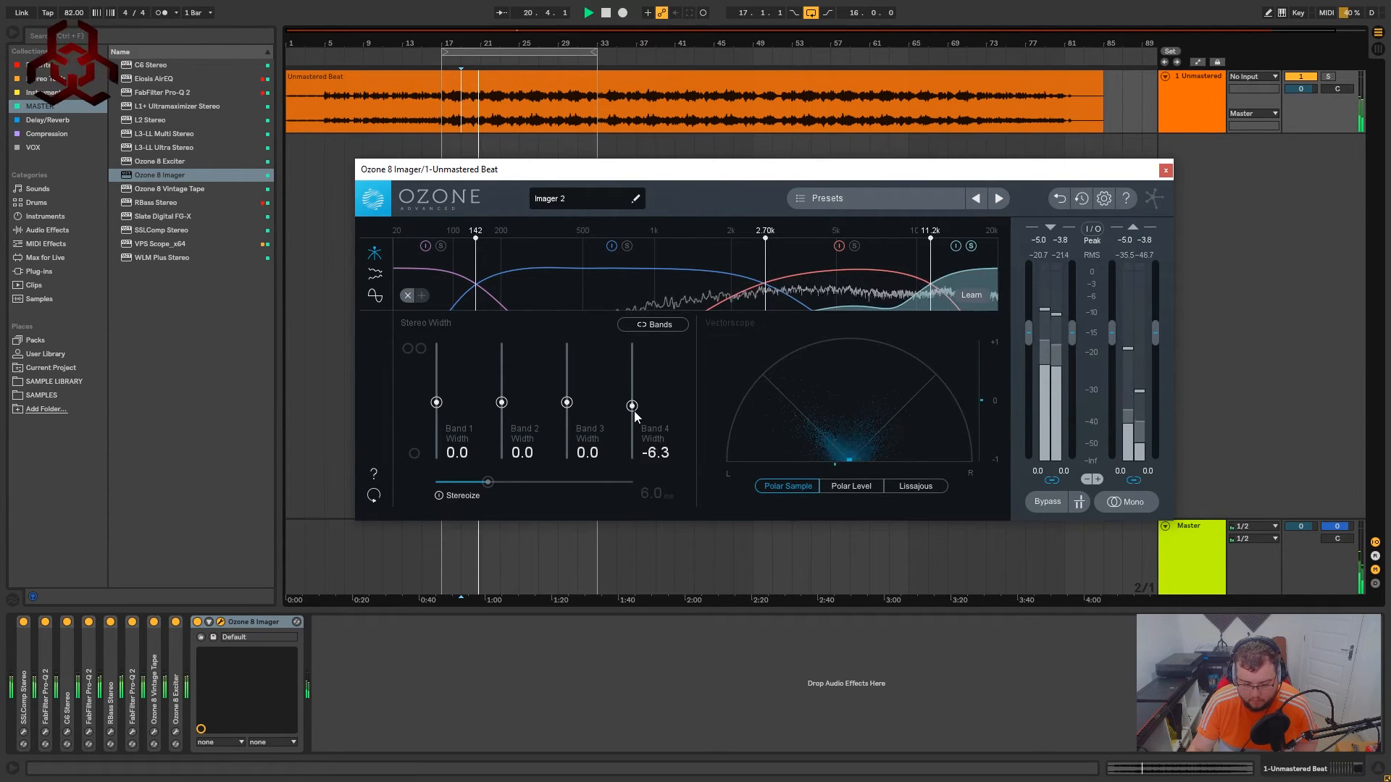
left_click_drag(631, 402, 631, 422)
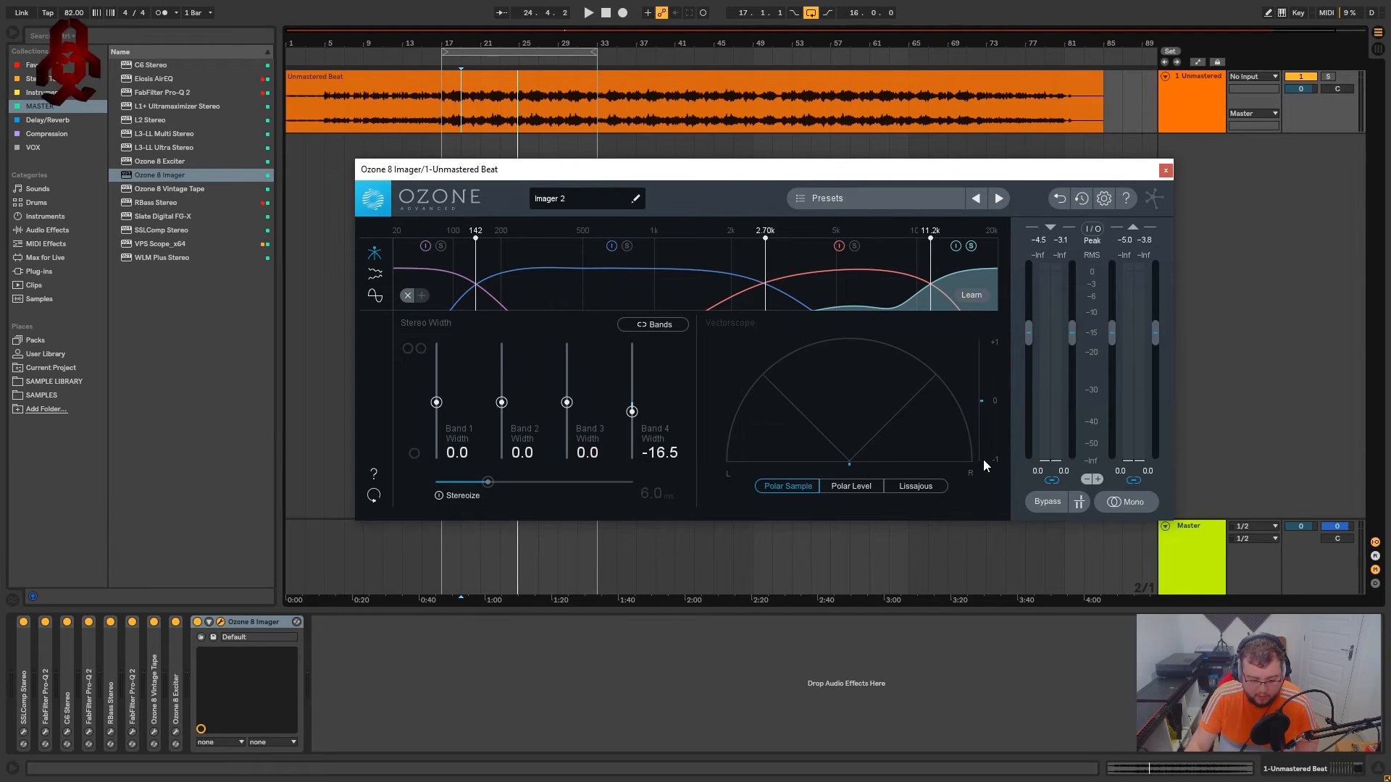
mouse_move(989, 481)
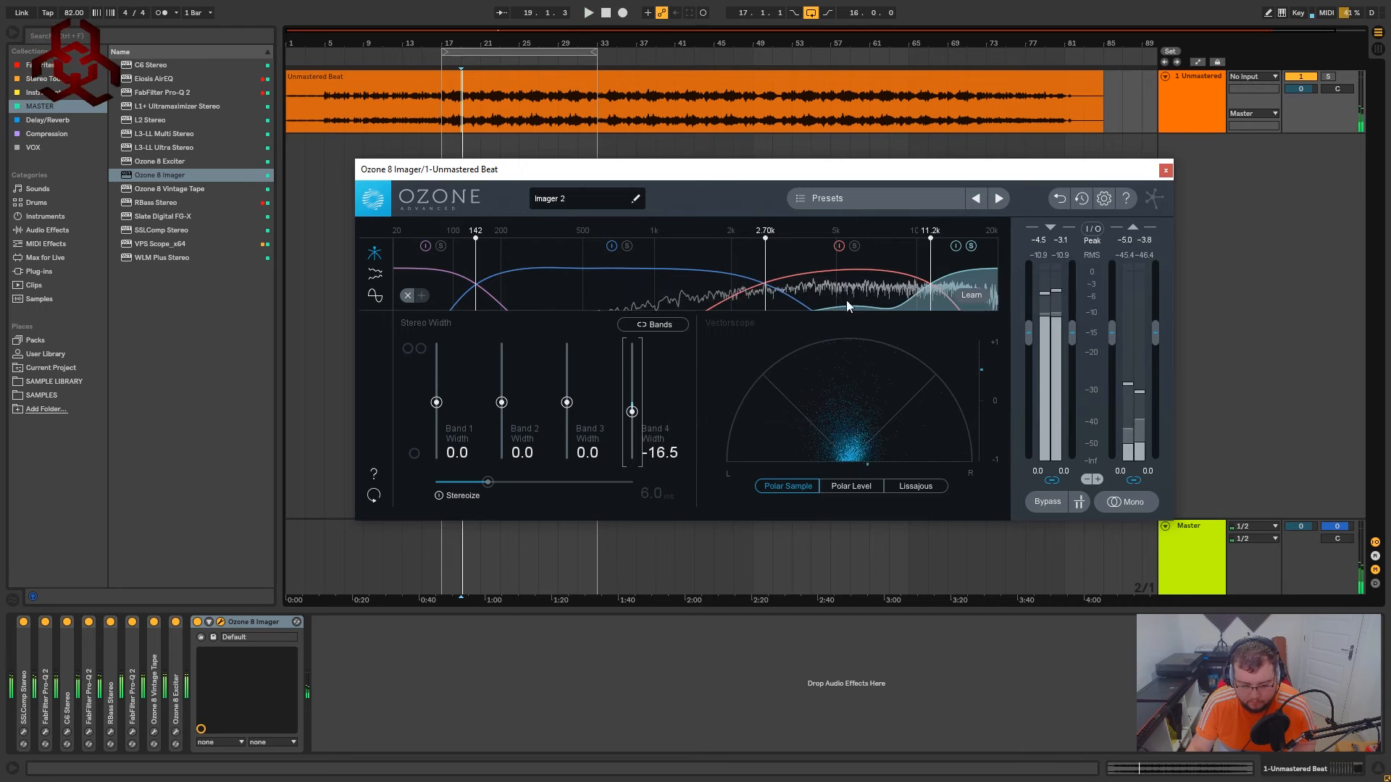
left_click(587, 13)
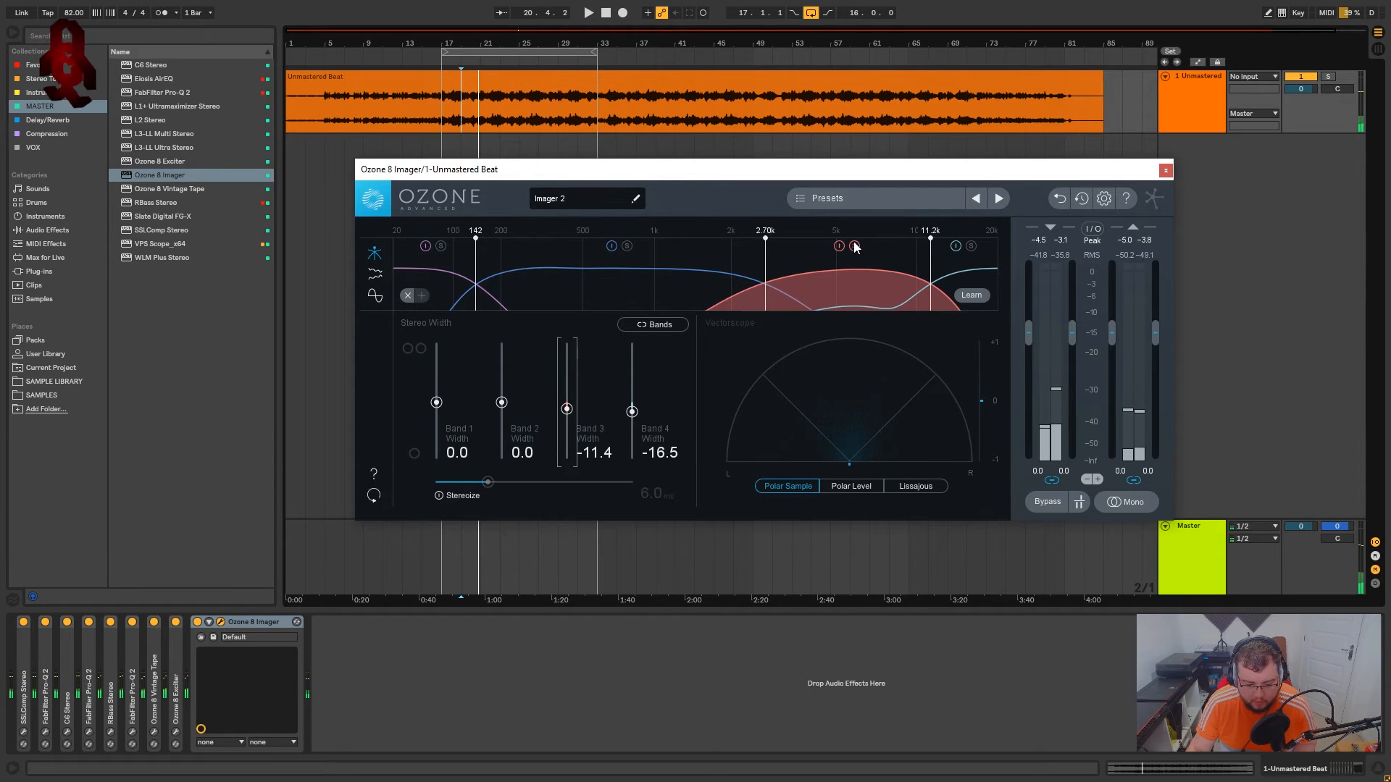
left_click(587, 12)
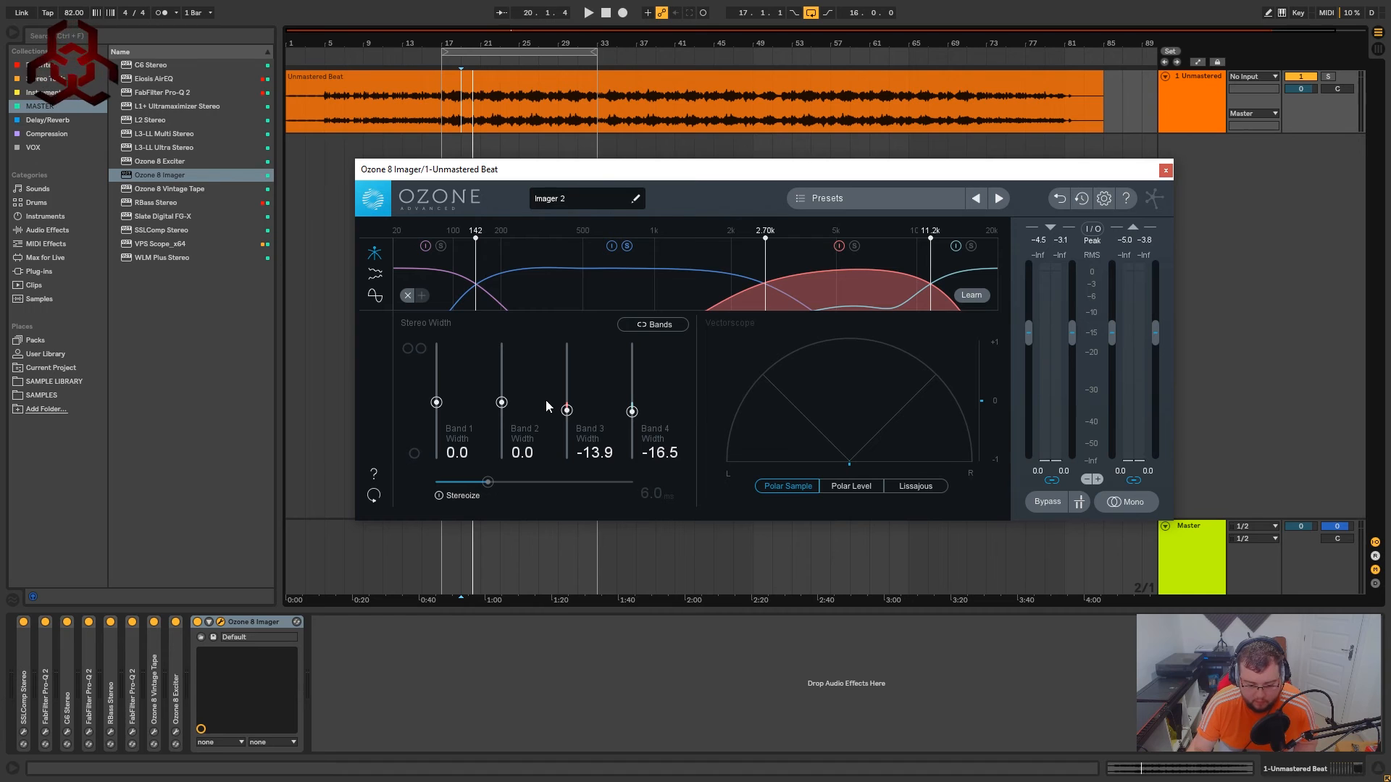
Narrow Imager band 2 width to -30.4 and make band 1 fully mono at -100
left_click_drag(501, 403, 501, 415)
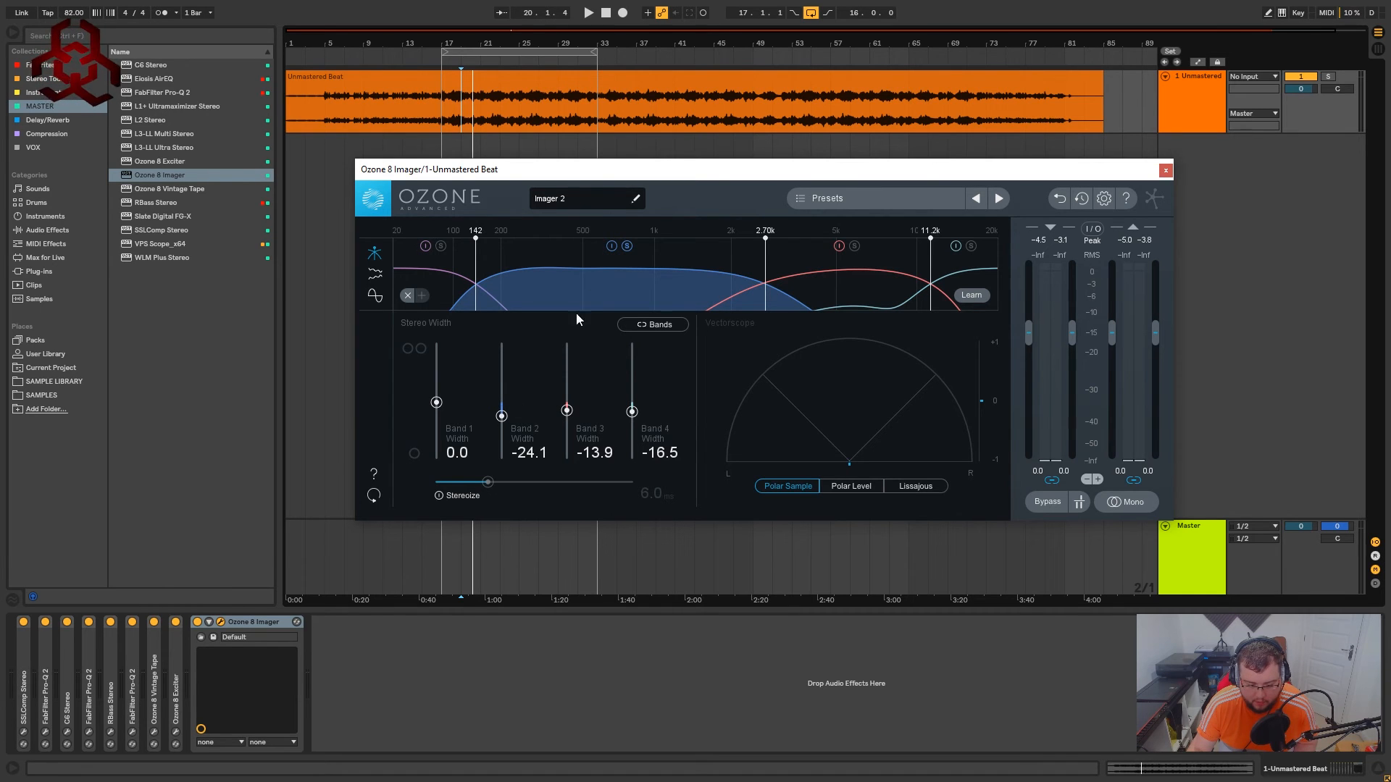
mouse_move(881, 359)
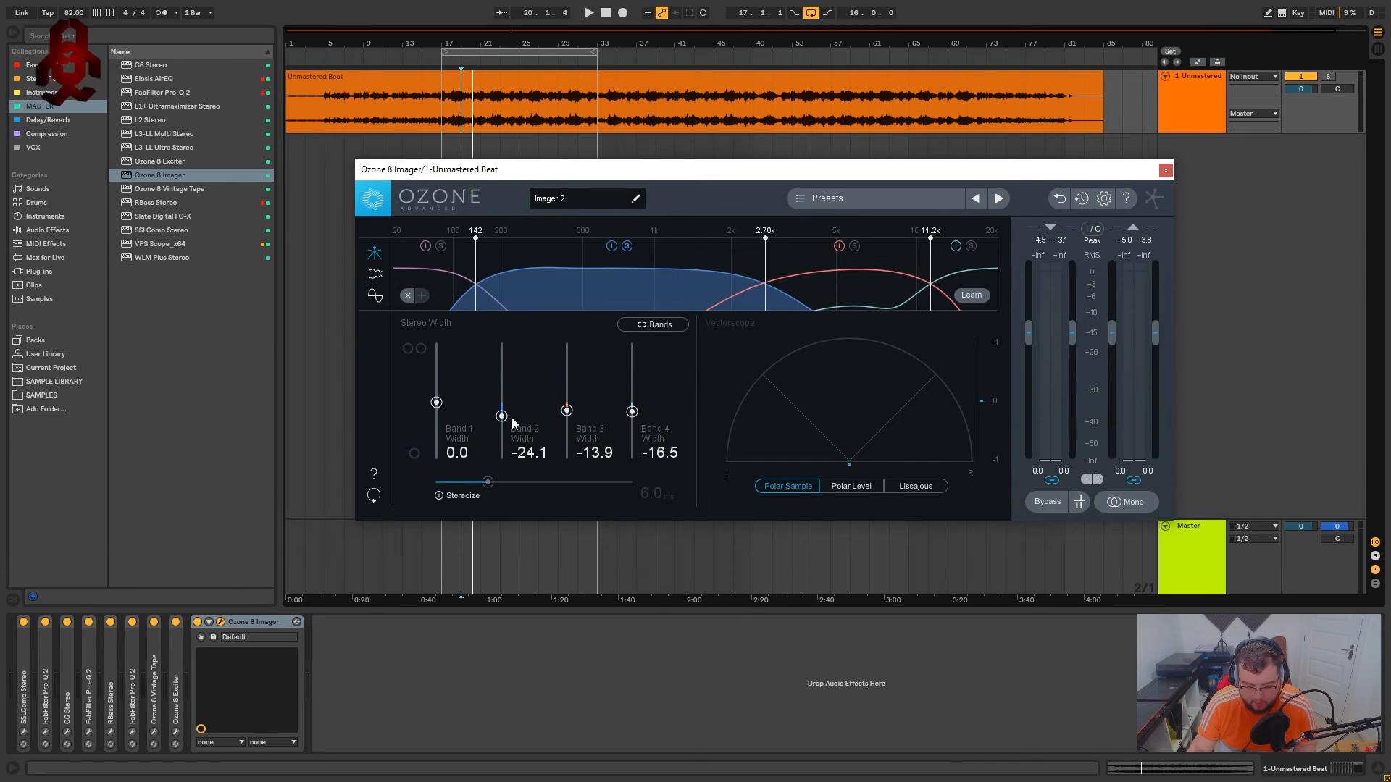
left_click(588, 12)
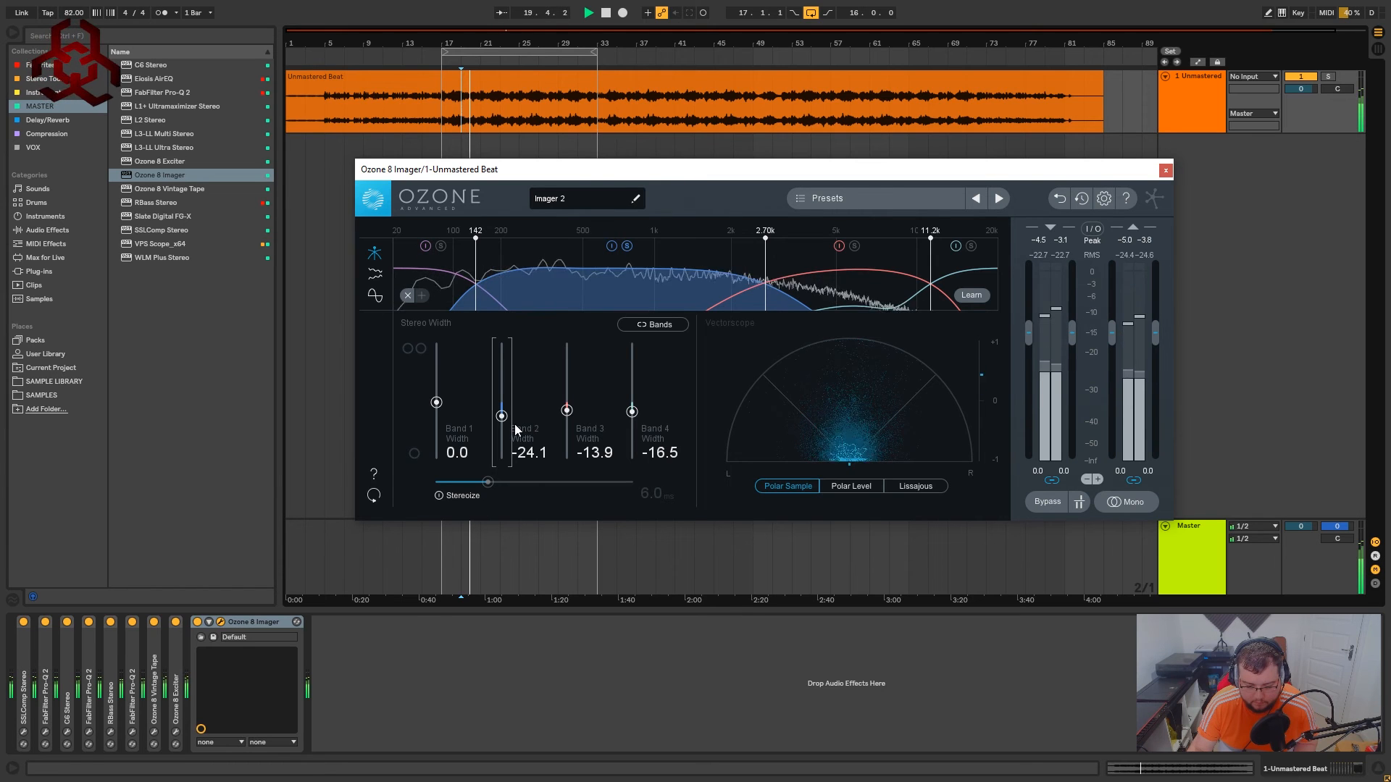
left_click_drag(501, 415, 501, 418)
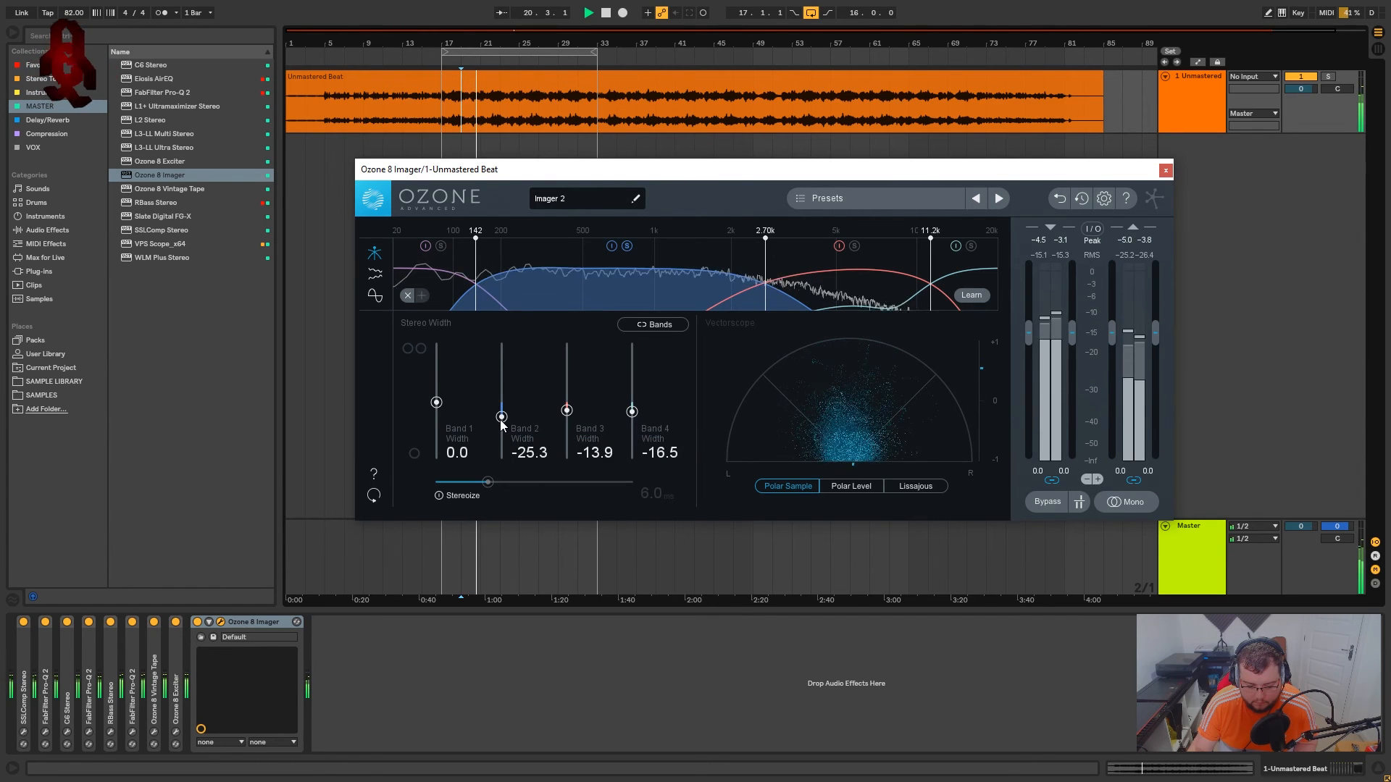
left_click_drag(502, 417, 502, 443)
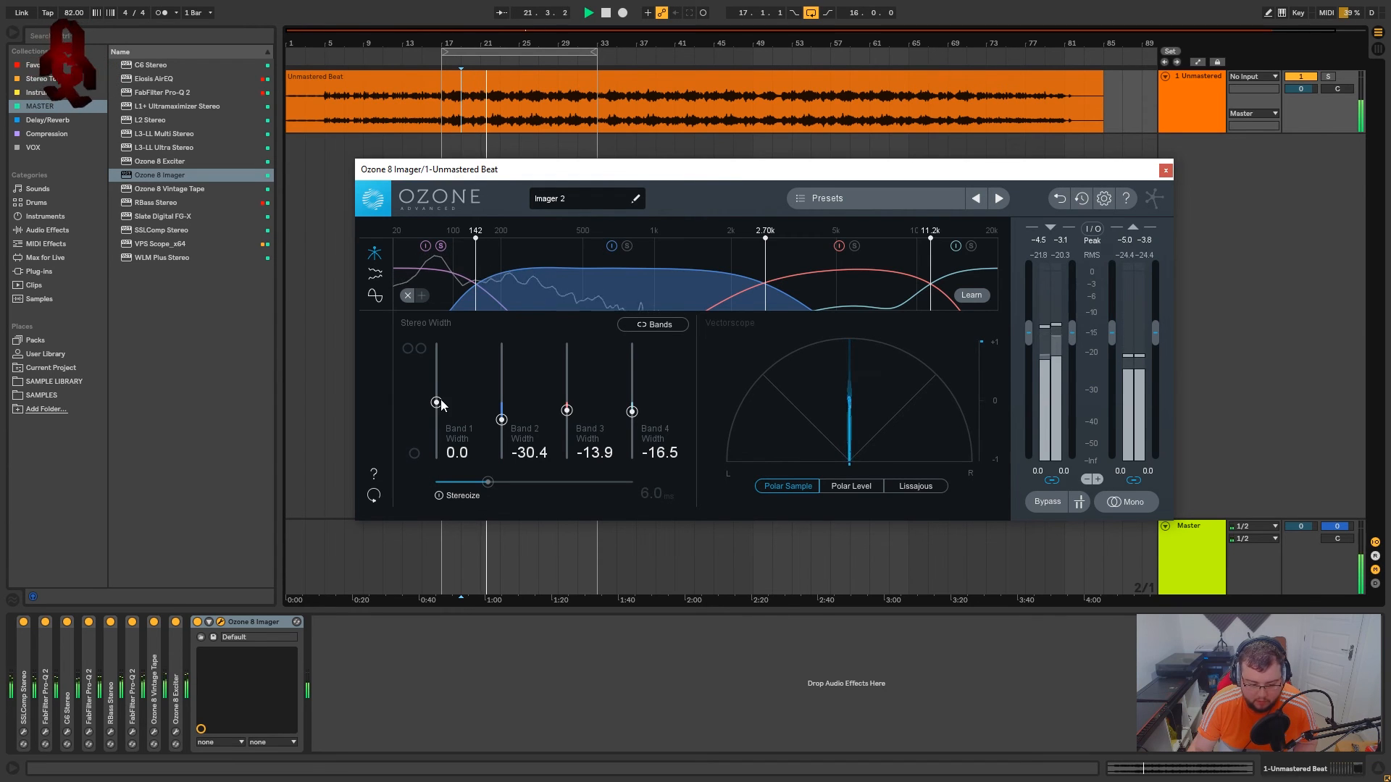
left_click_drag(441, 403, 436, 458)
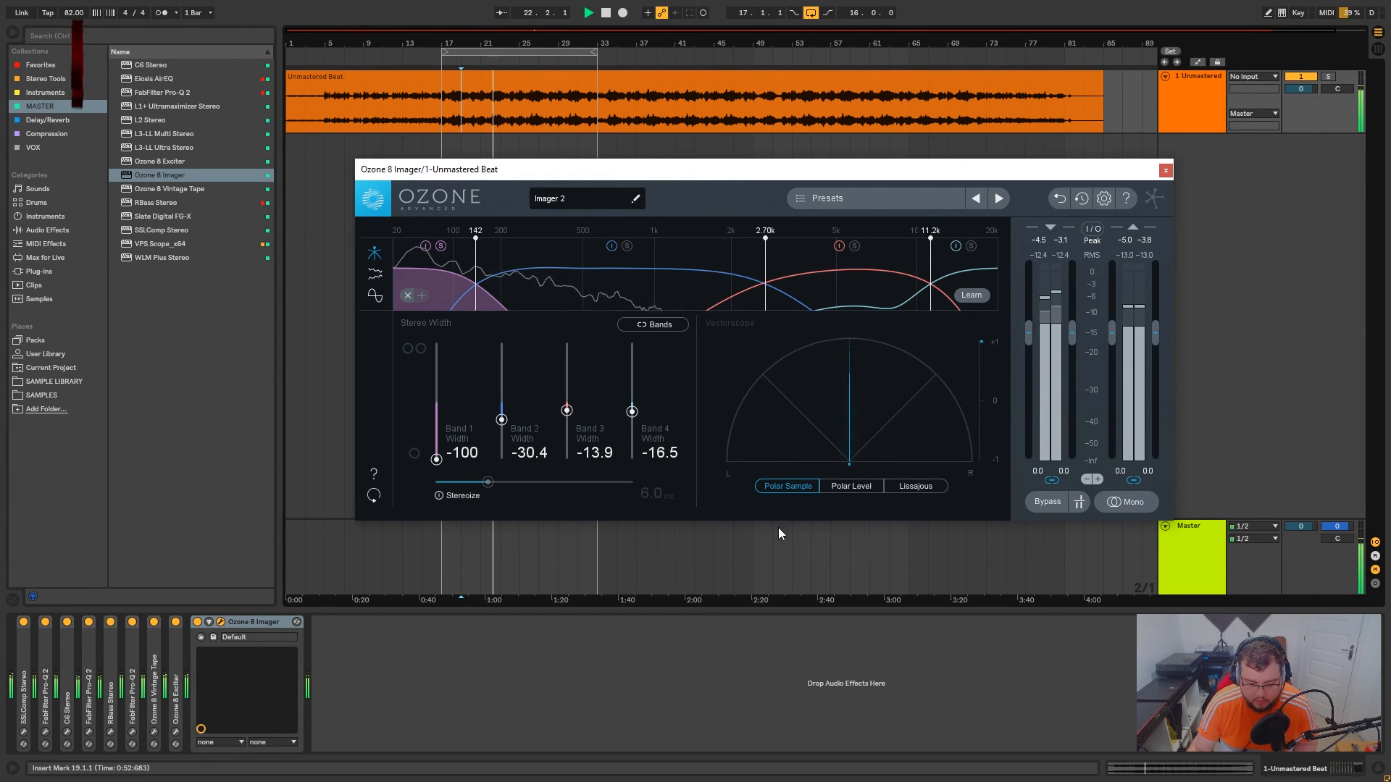